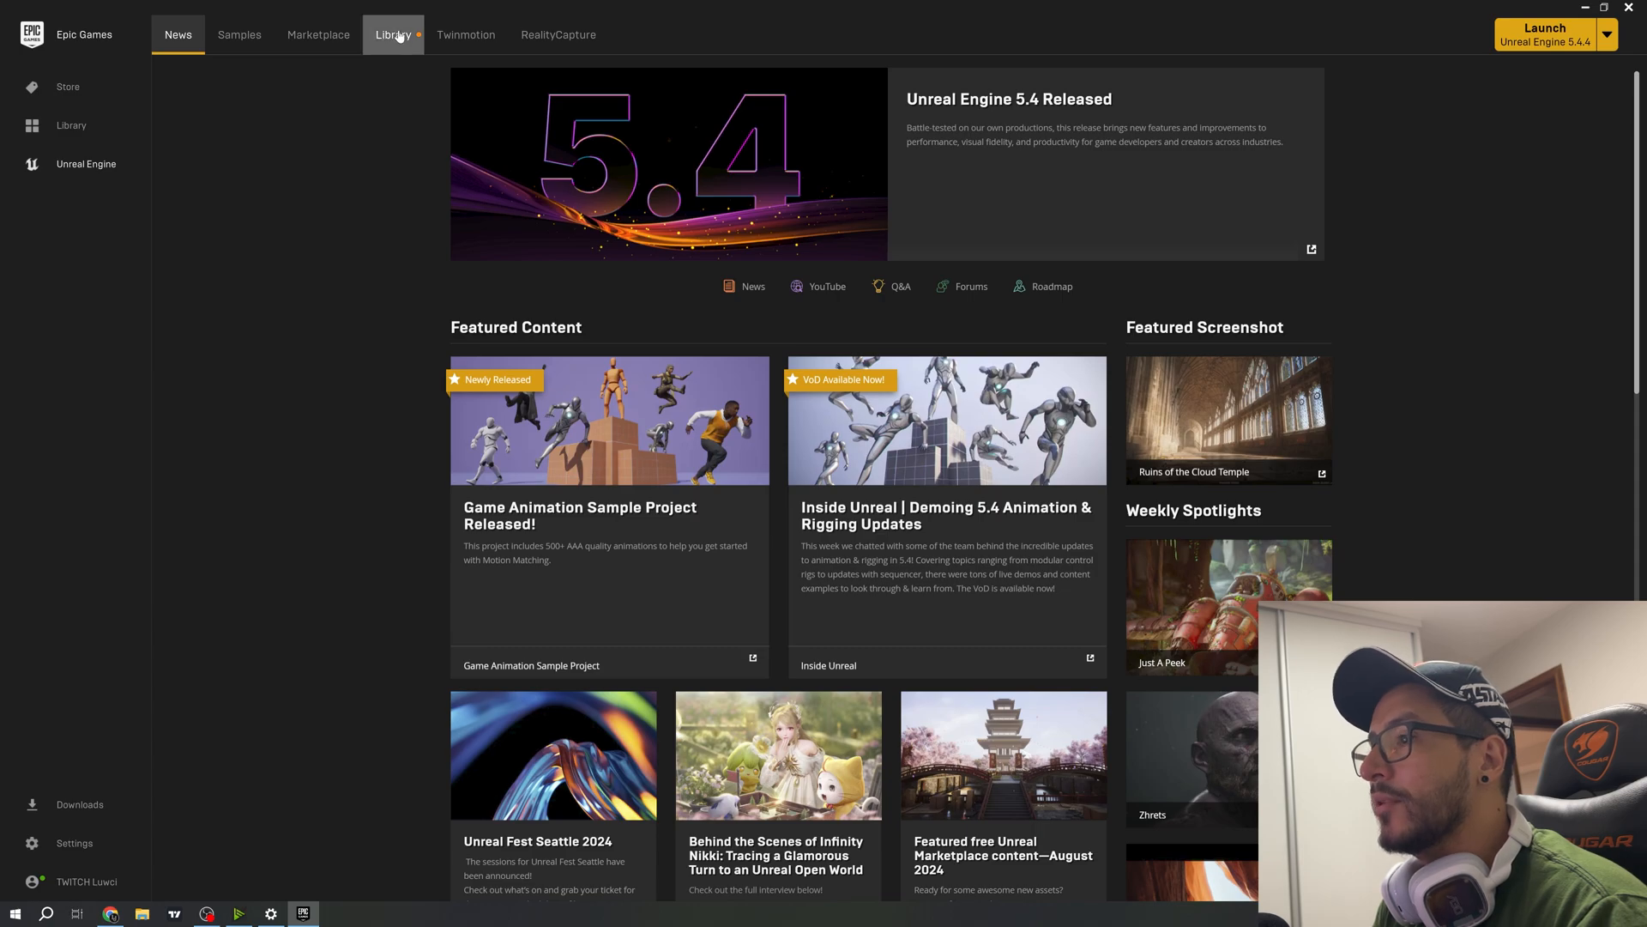
In the Library, add a new engine version slot set to 5.5.0 Preview.
left_click(399, 34)
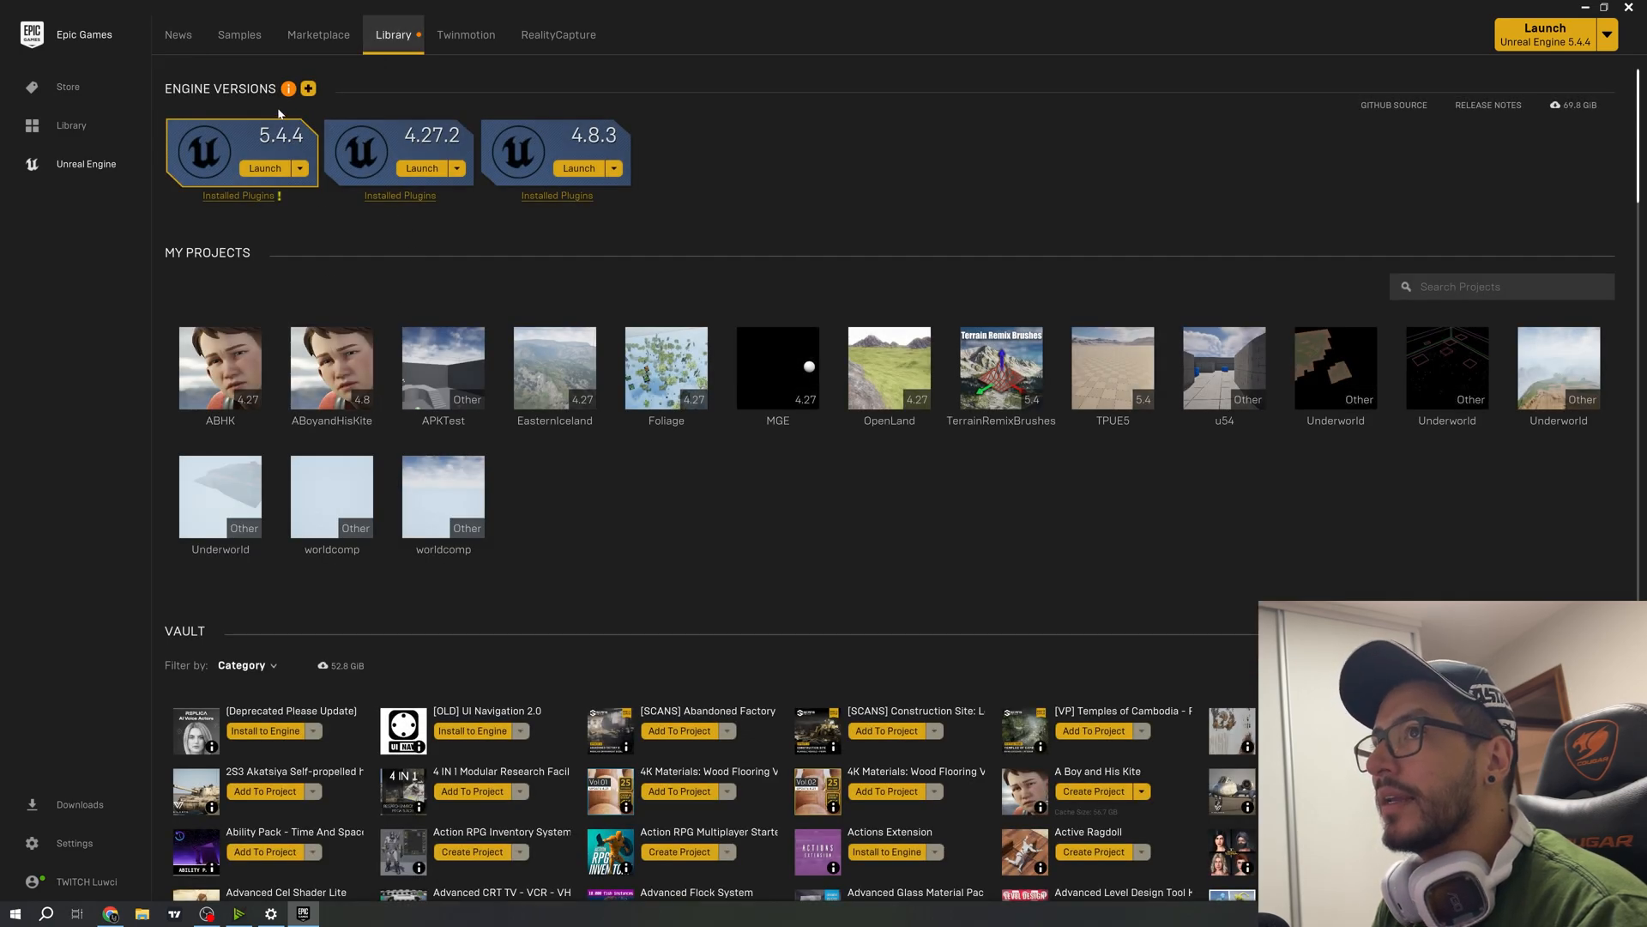
mouse_move(310, 89)
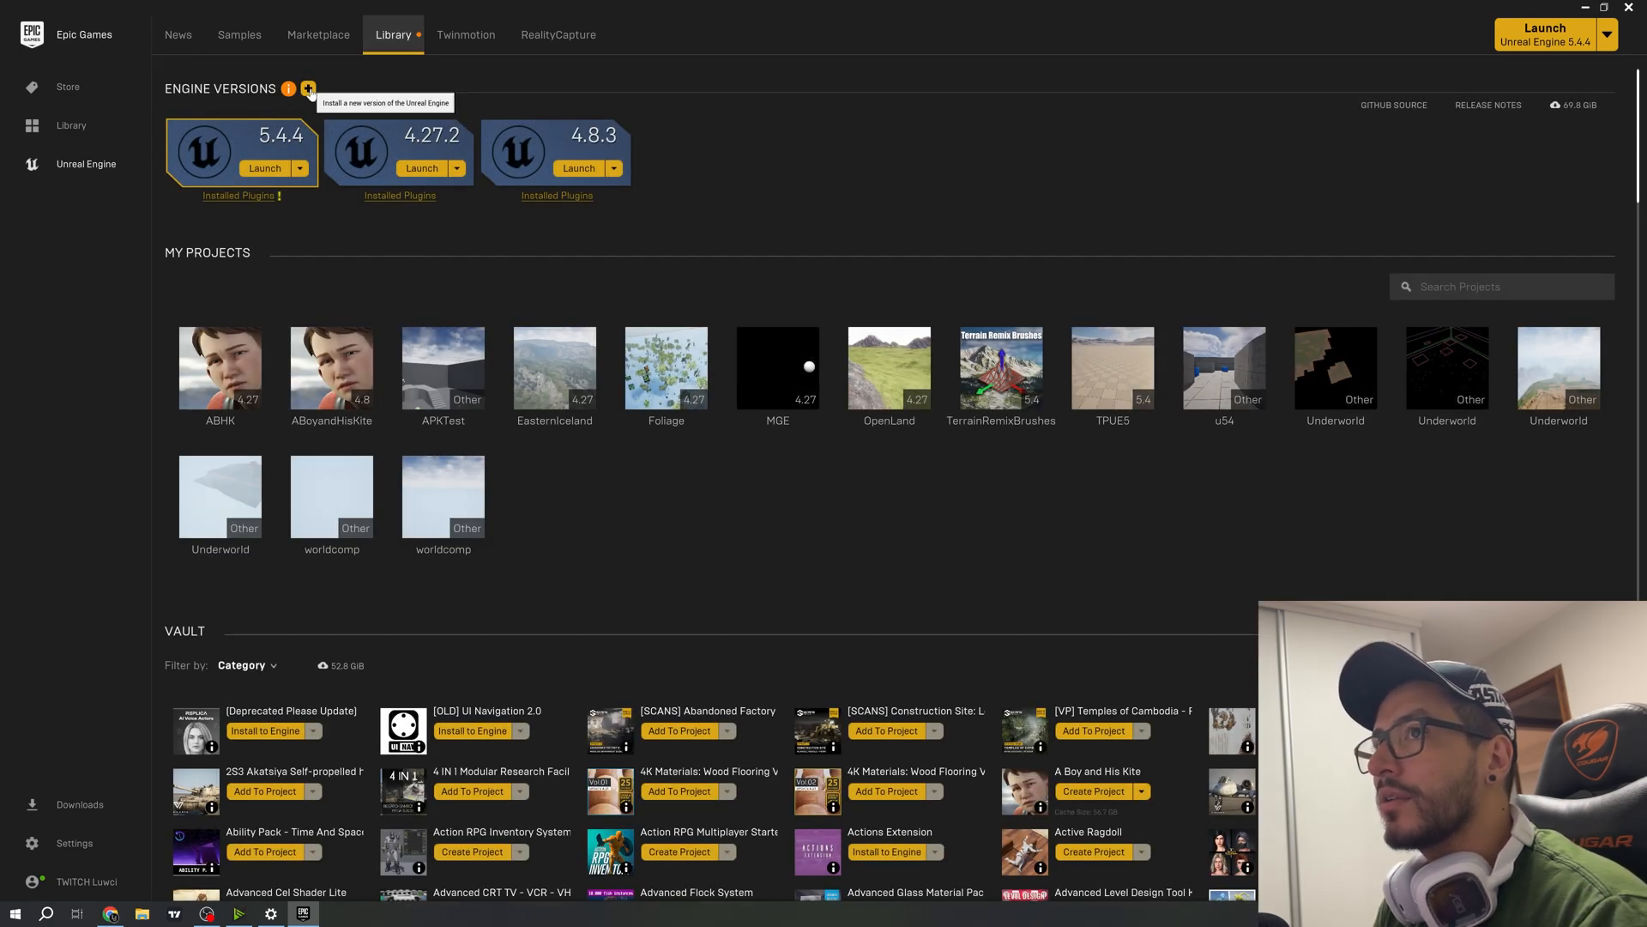
left_click(307, 90)
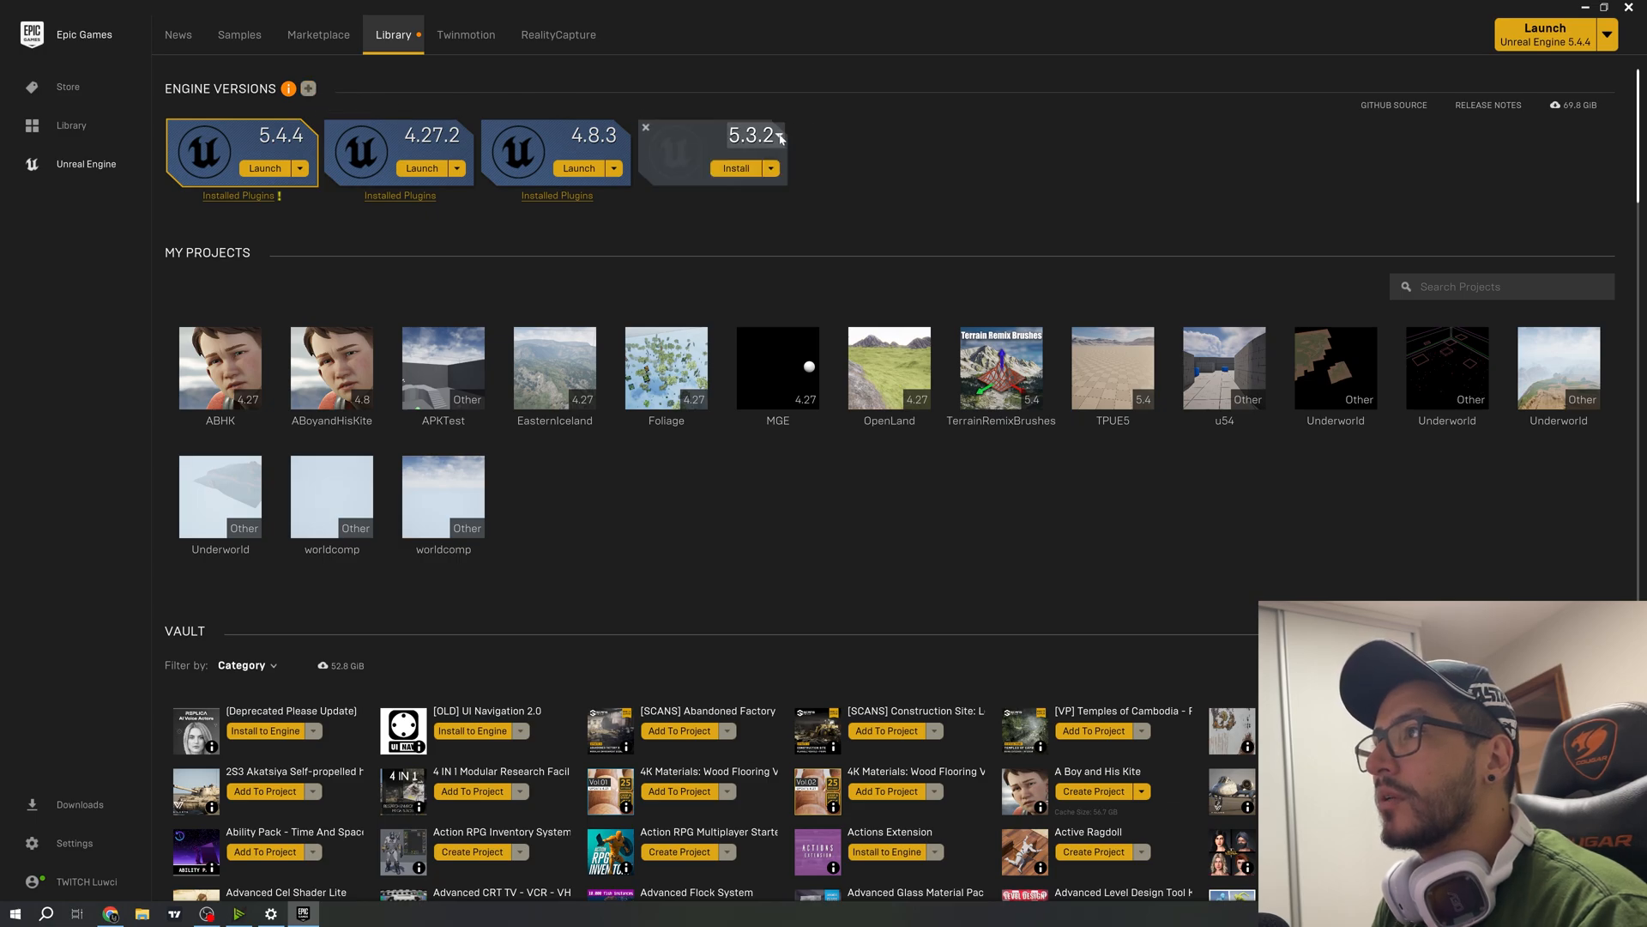
left_click(776, 136)
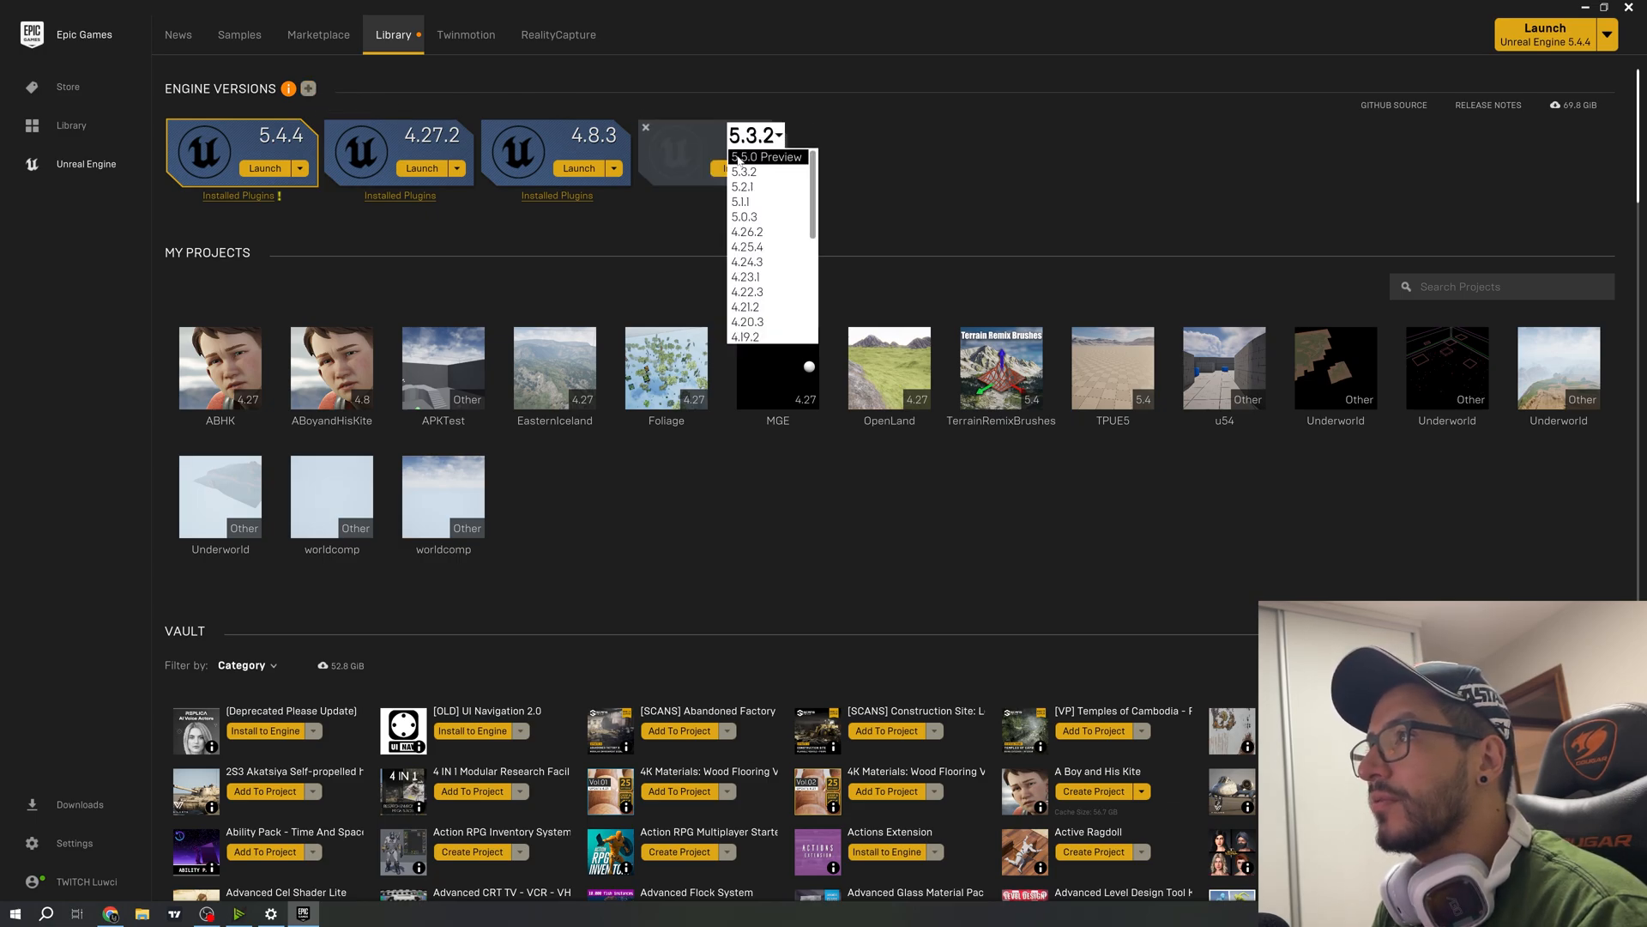
left_click(765, 157)
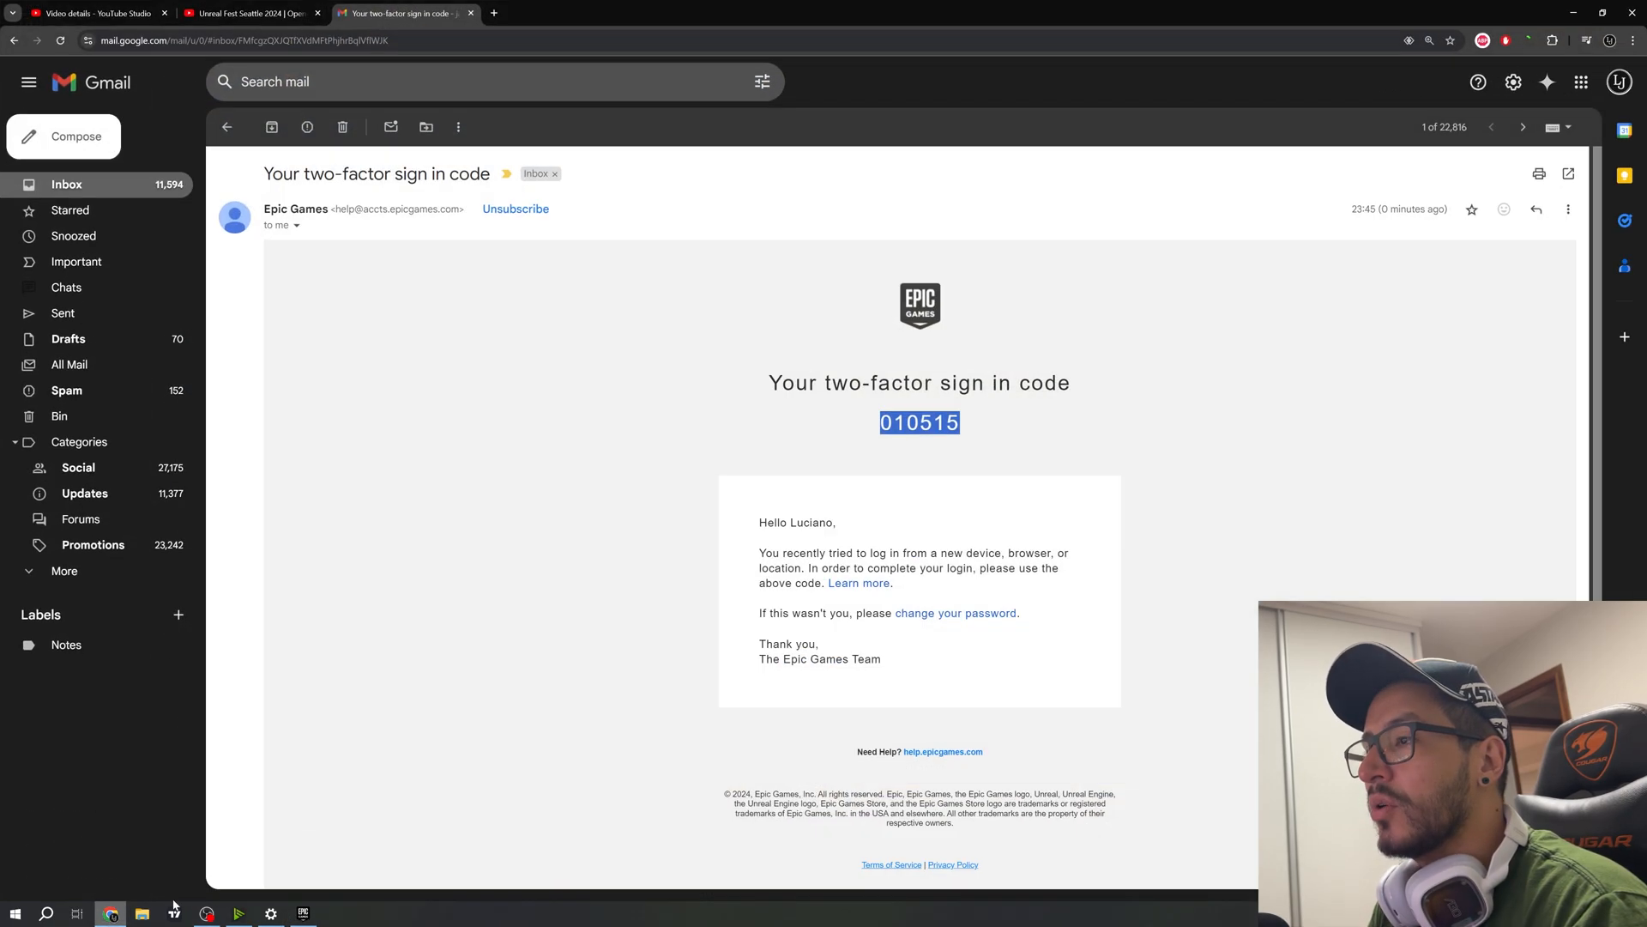
Switch to the Unreal Fest Seattle 2024 Opening Session tab and scrub back to about 52:36.
left_click(249, 13)
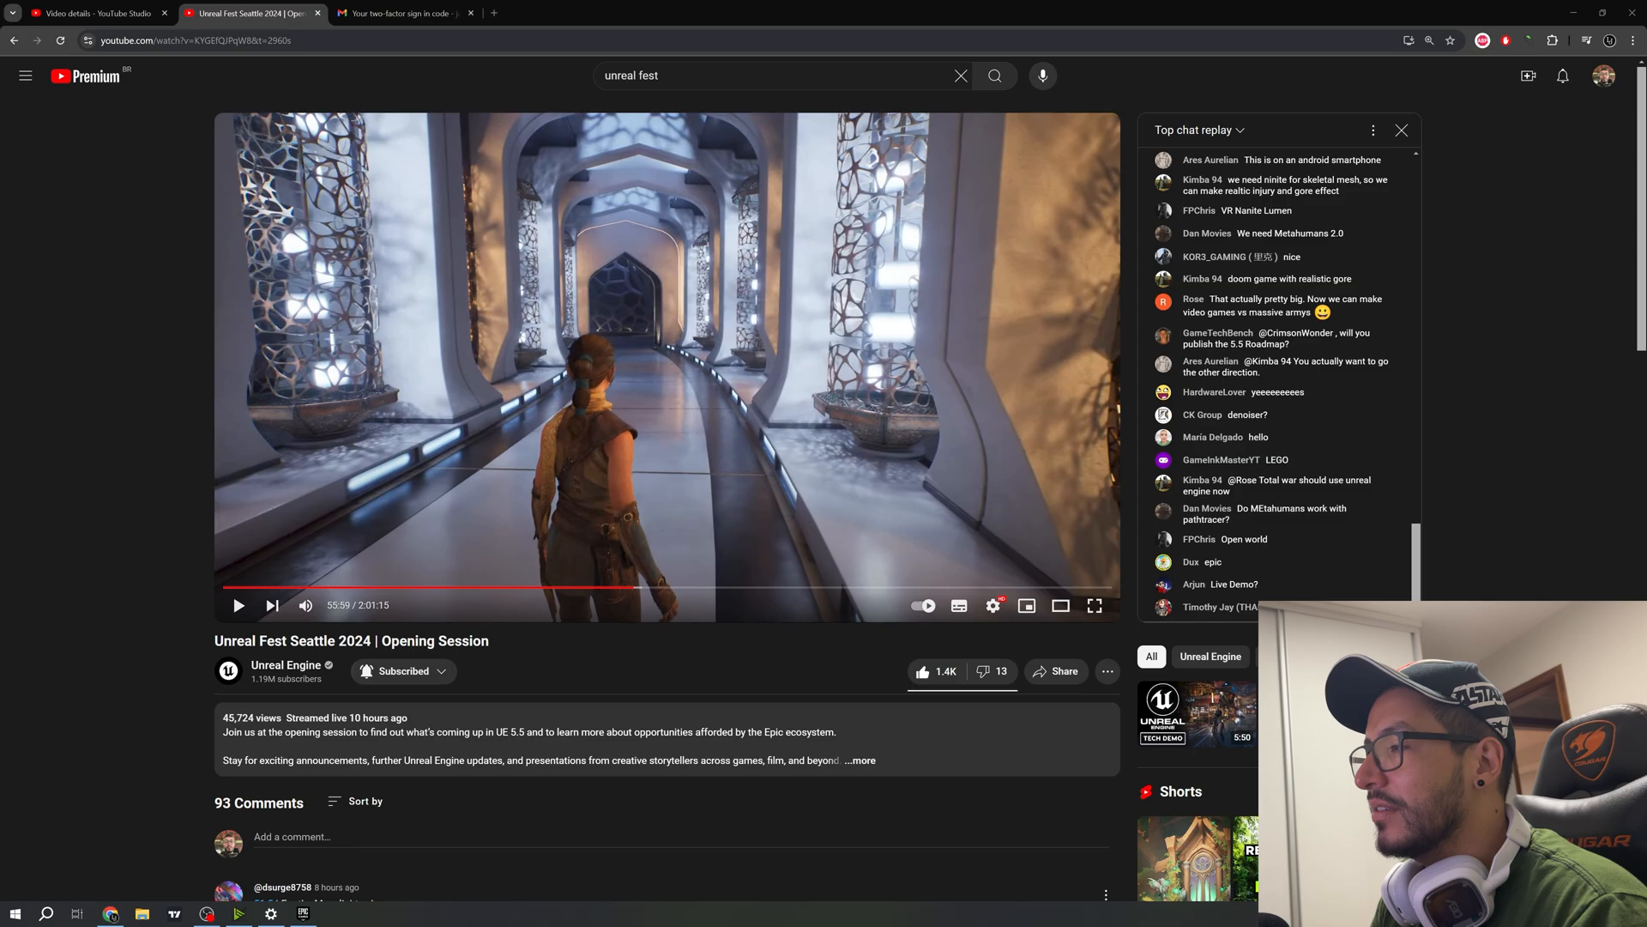
mouse_move(631, 590)
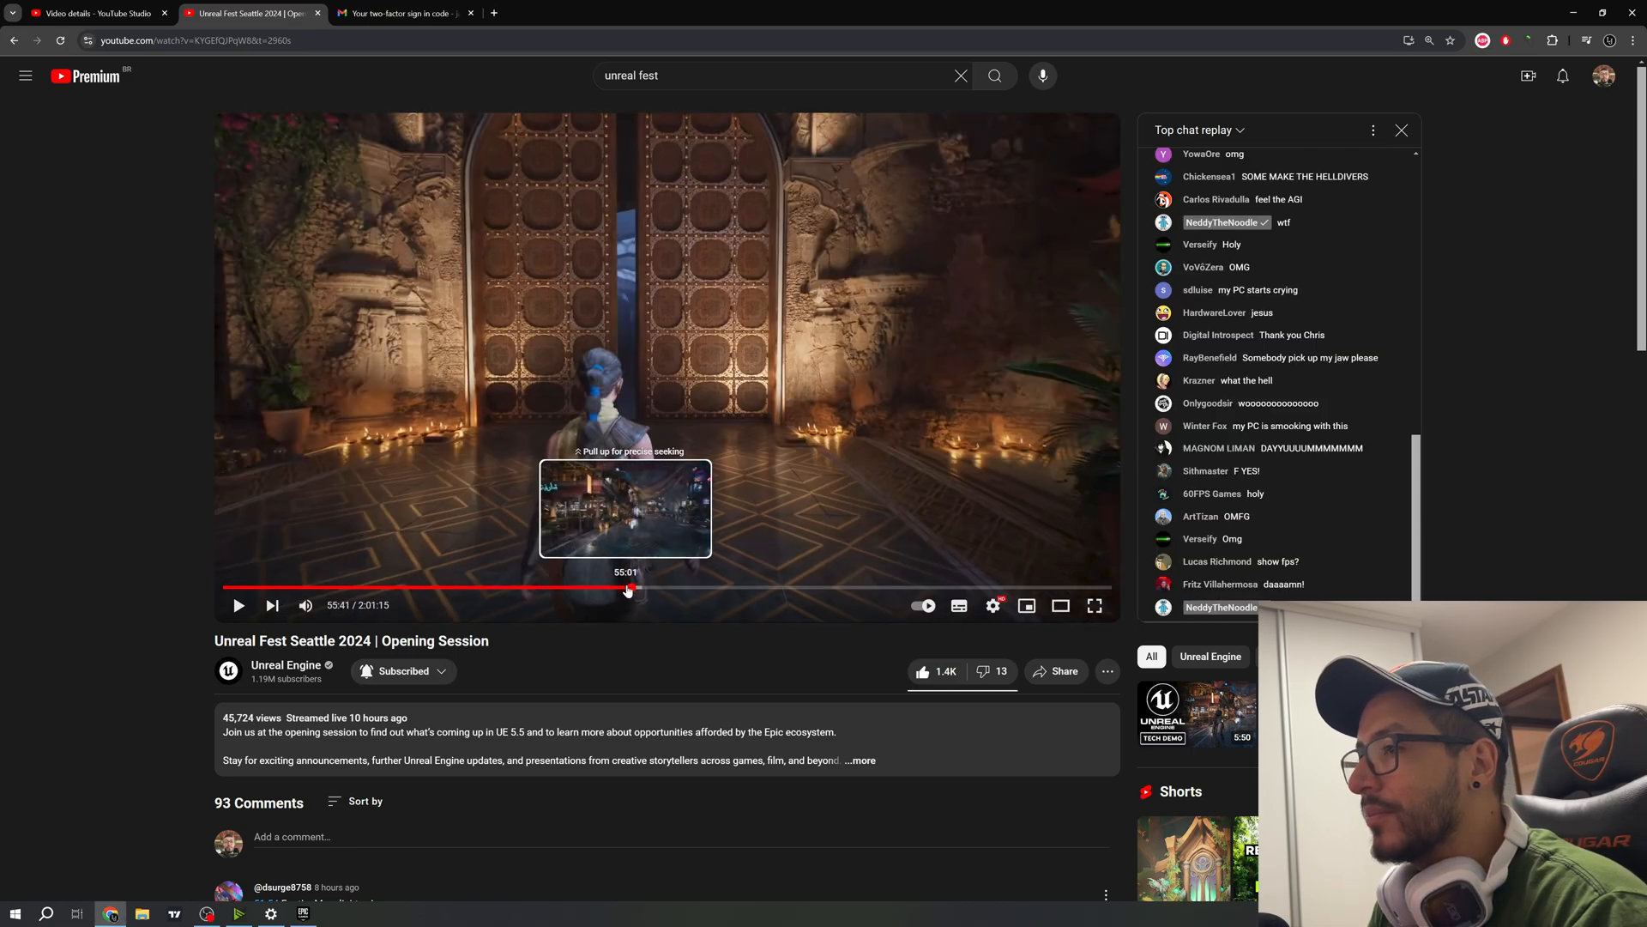
left_click_drag(628, 588, 614, 589)
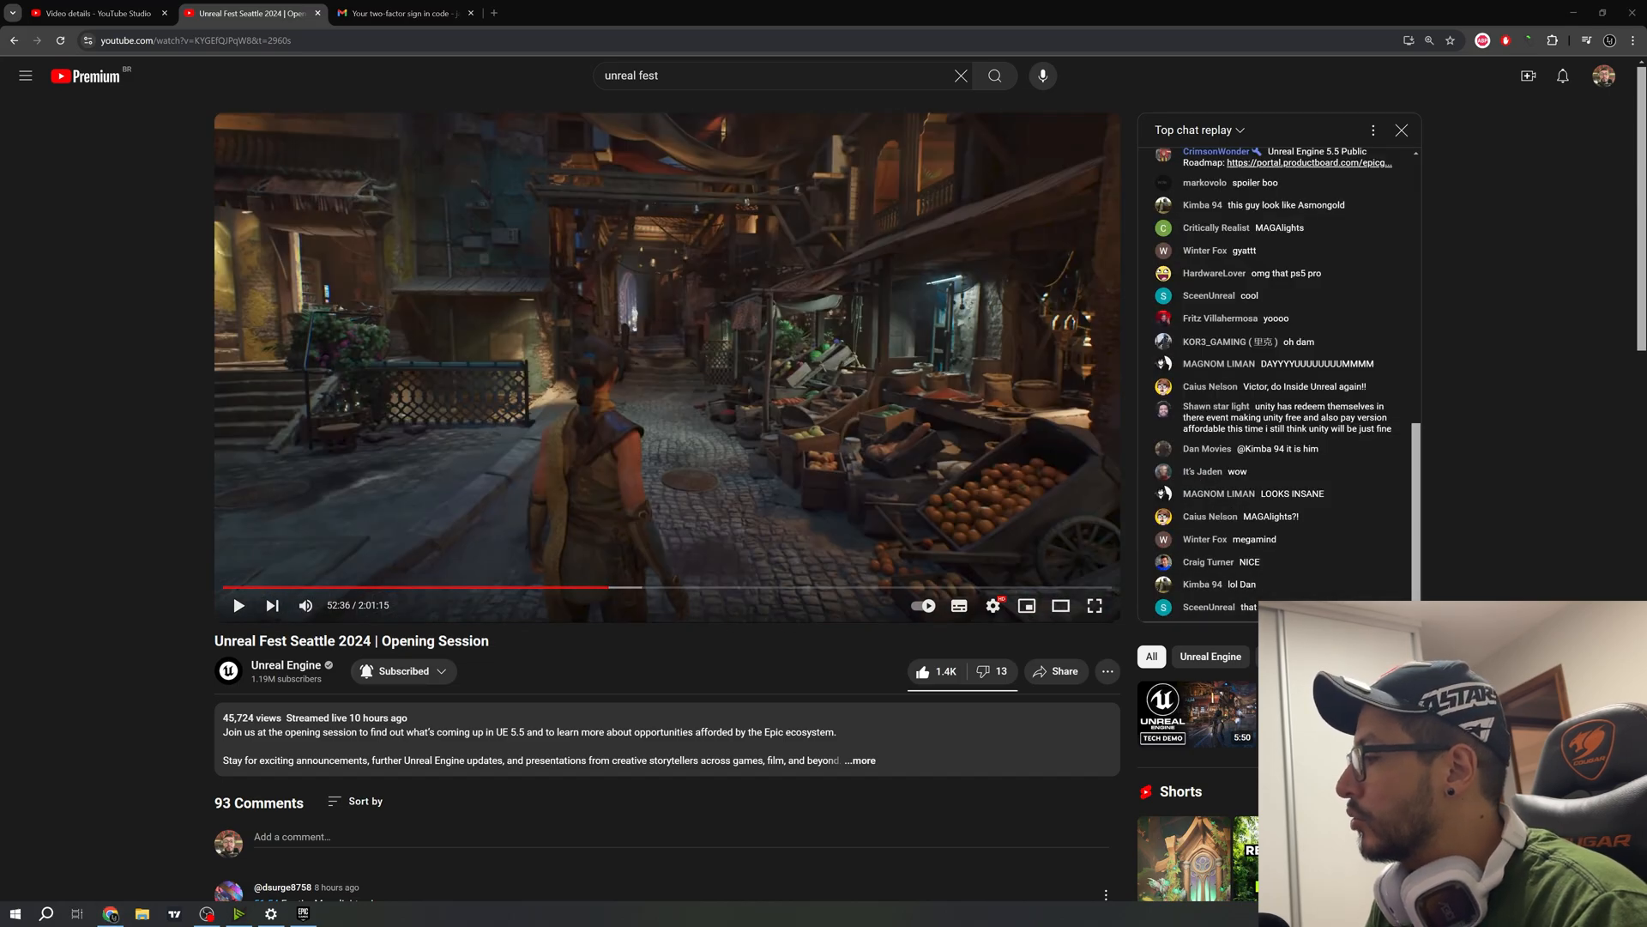
left_click(302, 914)
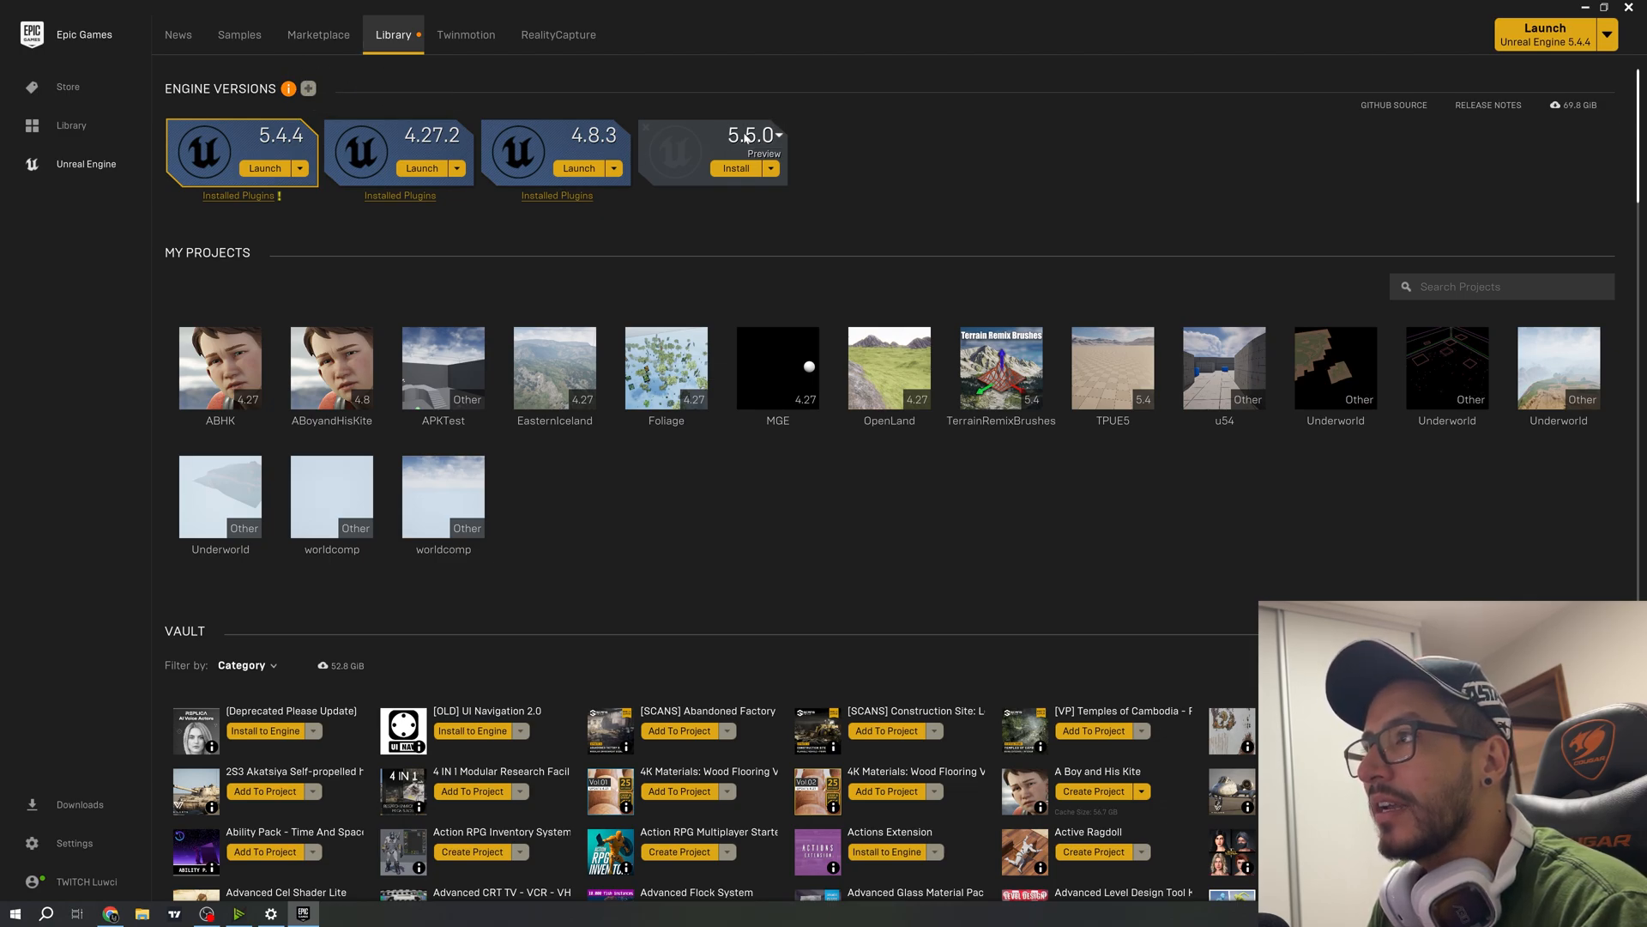
left_click(775, 134)
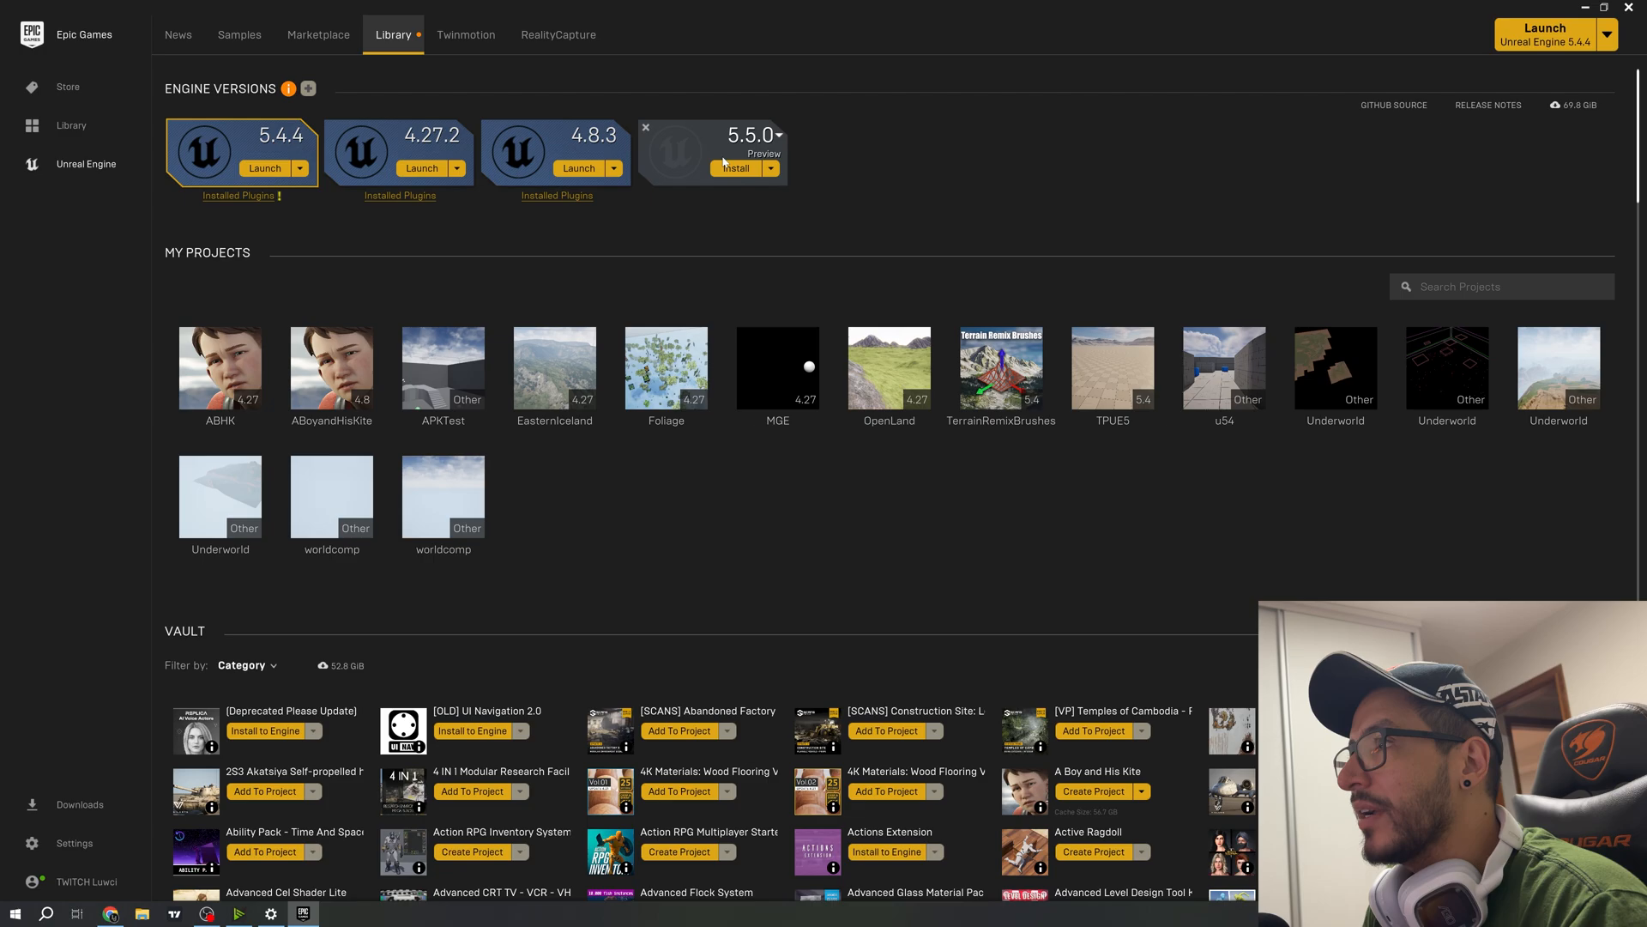
mouse_move(733, 172)
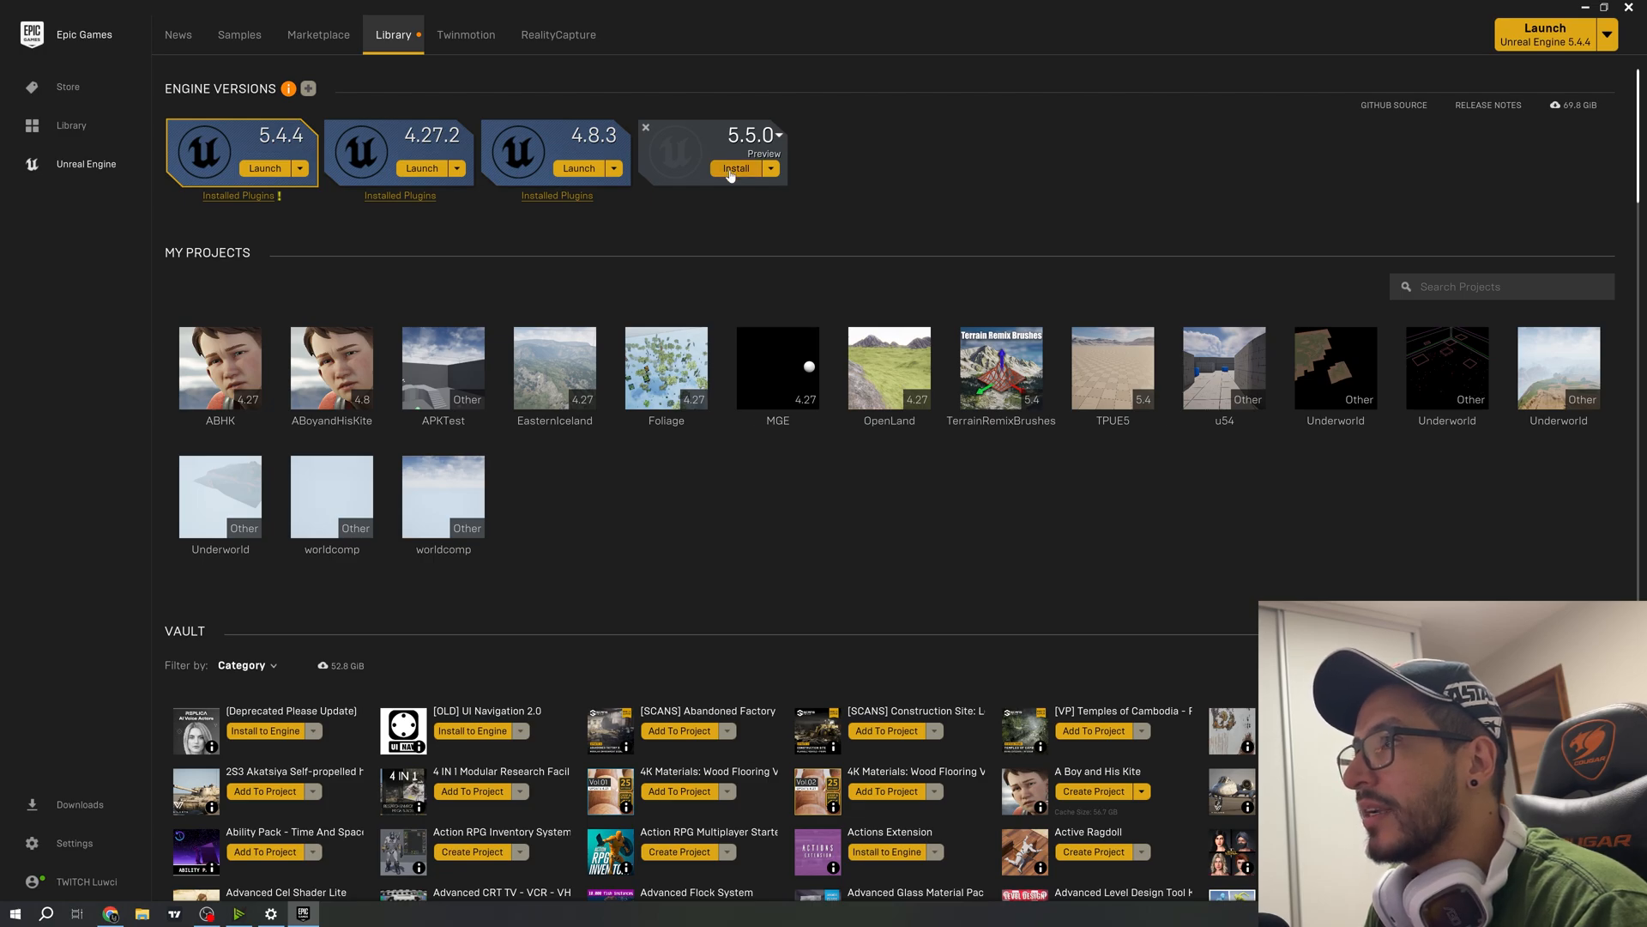
left_click(735, 168)
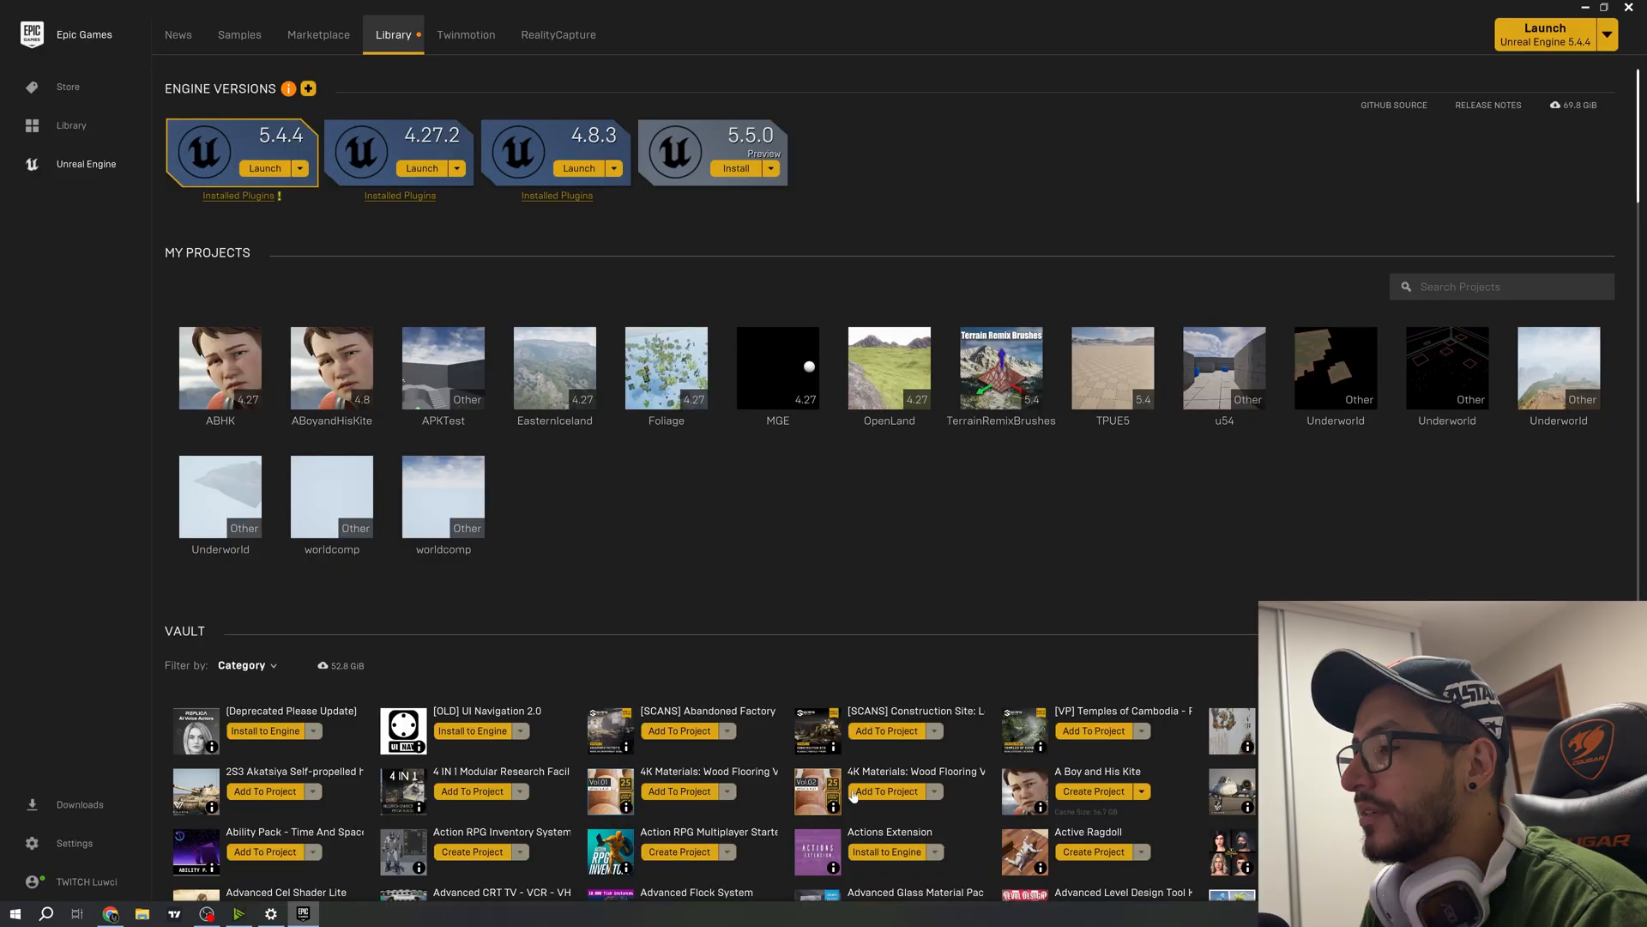
left_click(736, 168)
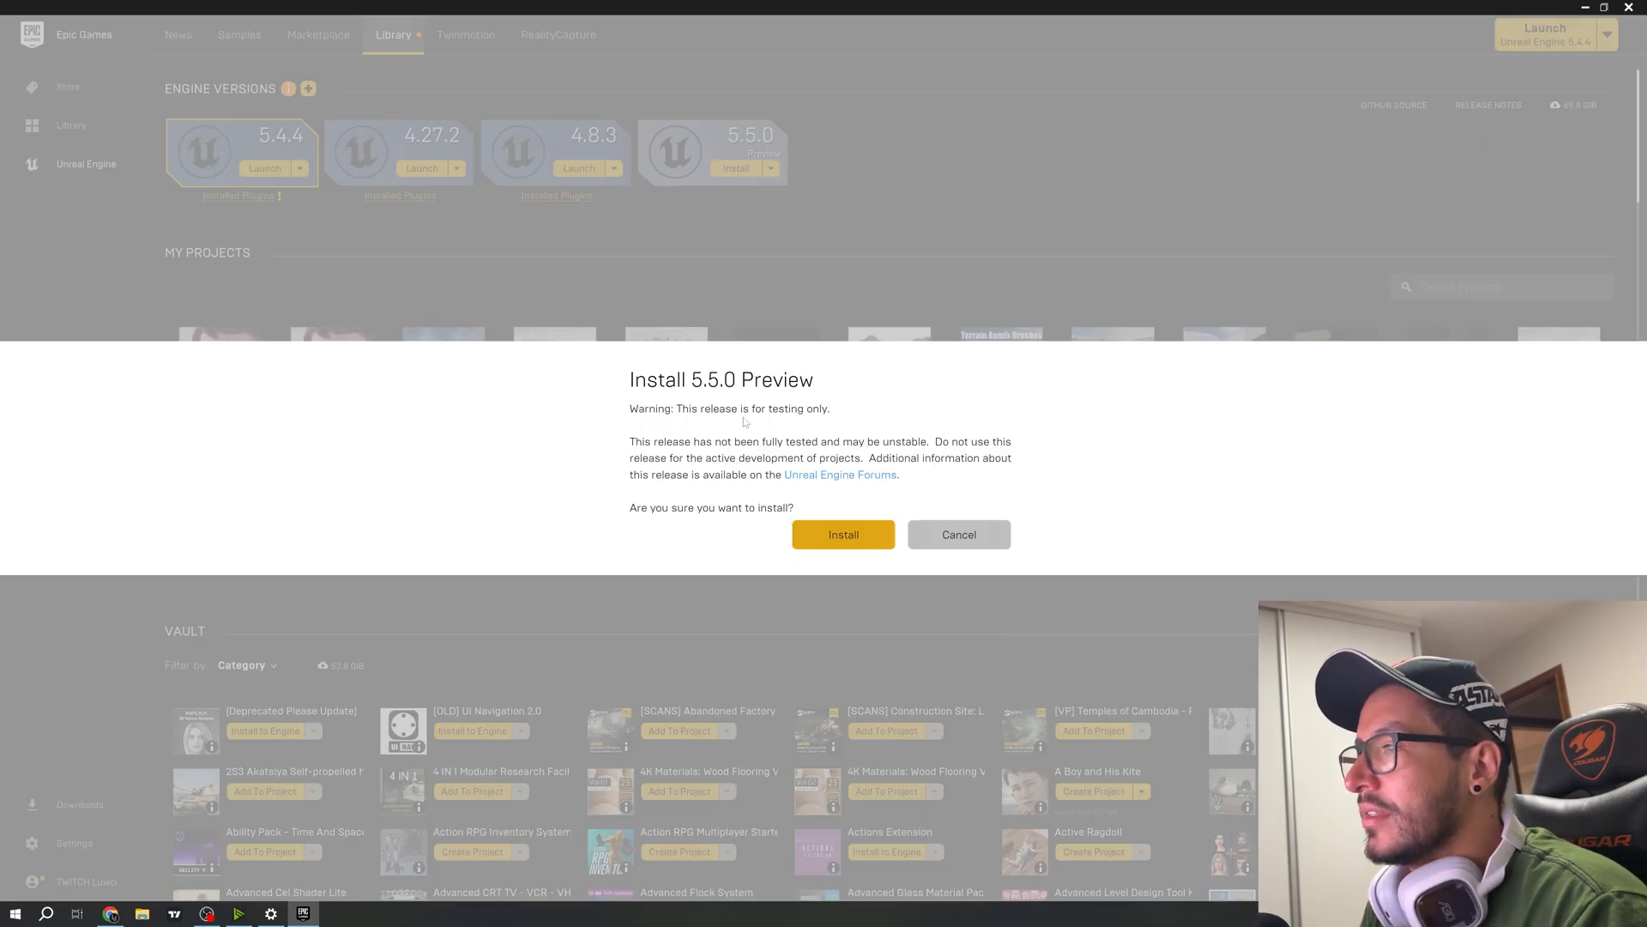
mouse_move(846, 538)
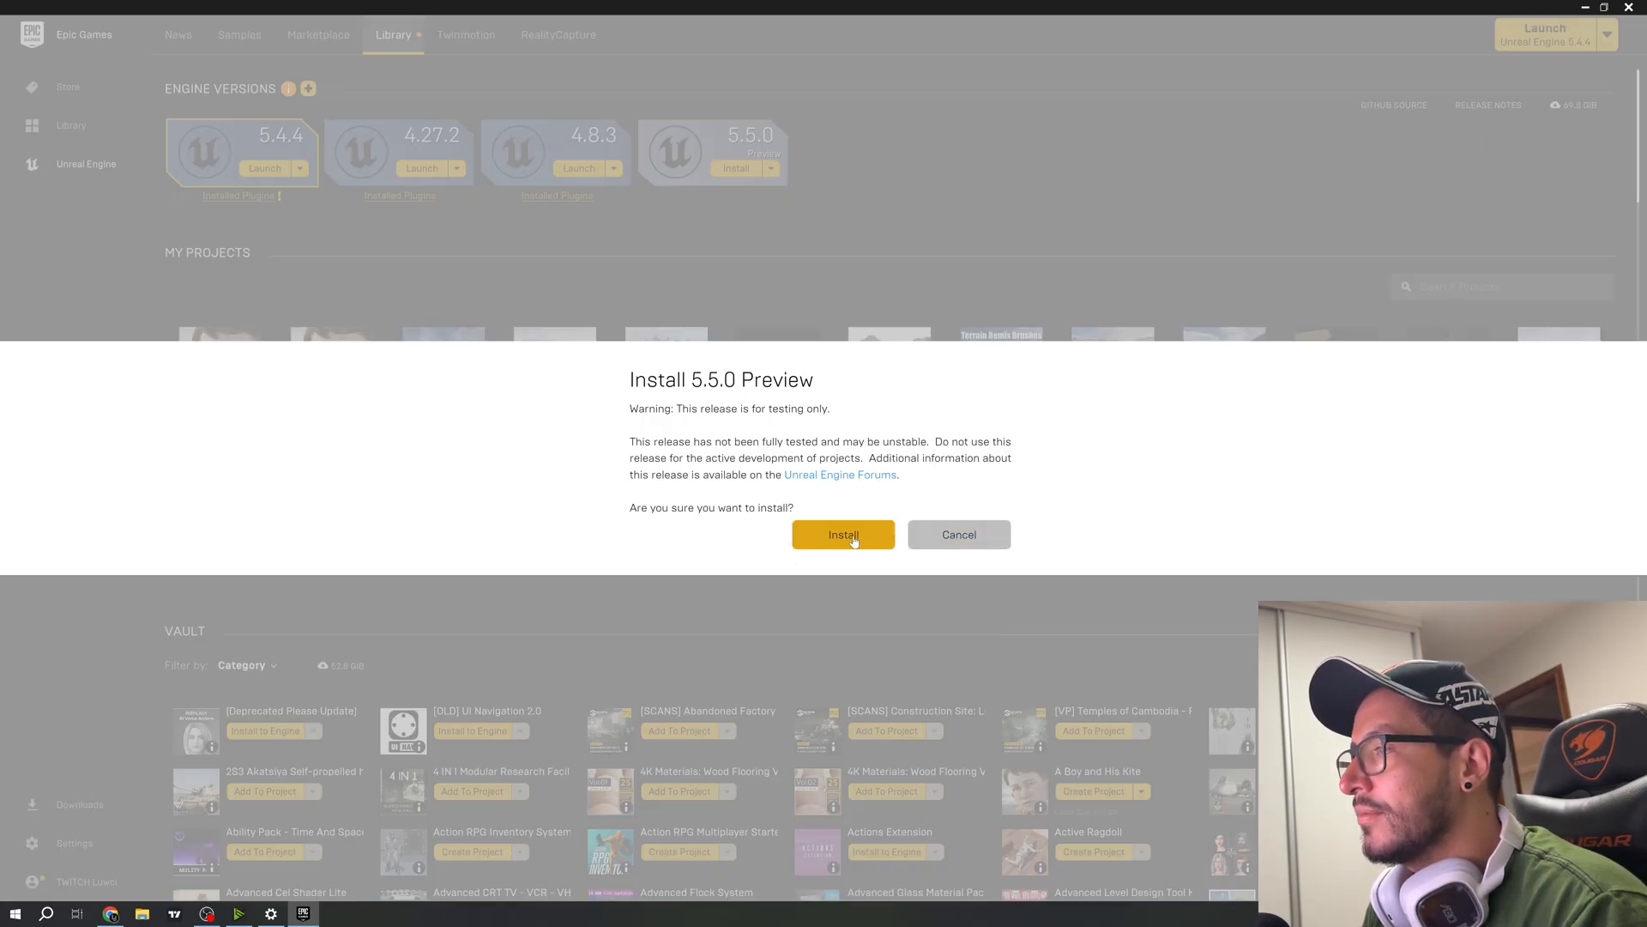
left_click(844, 534)
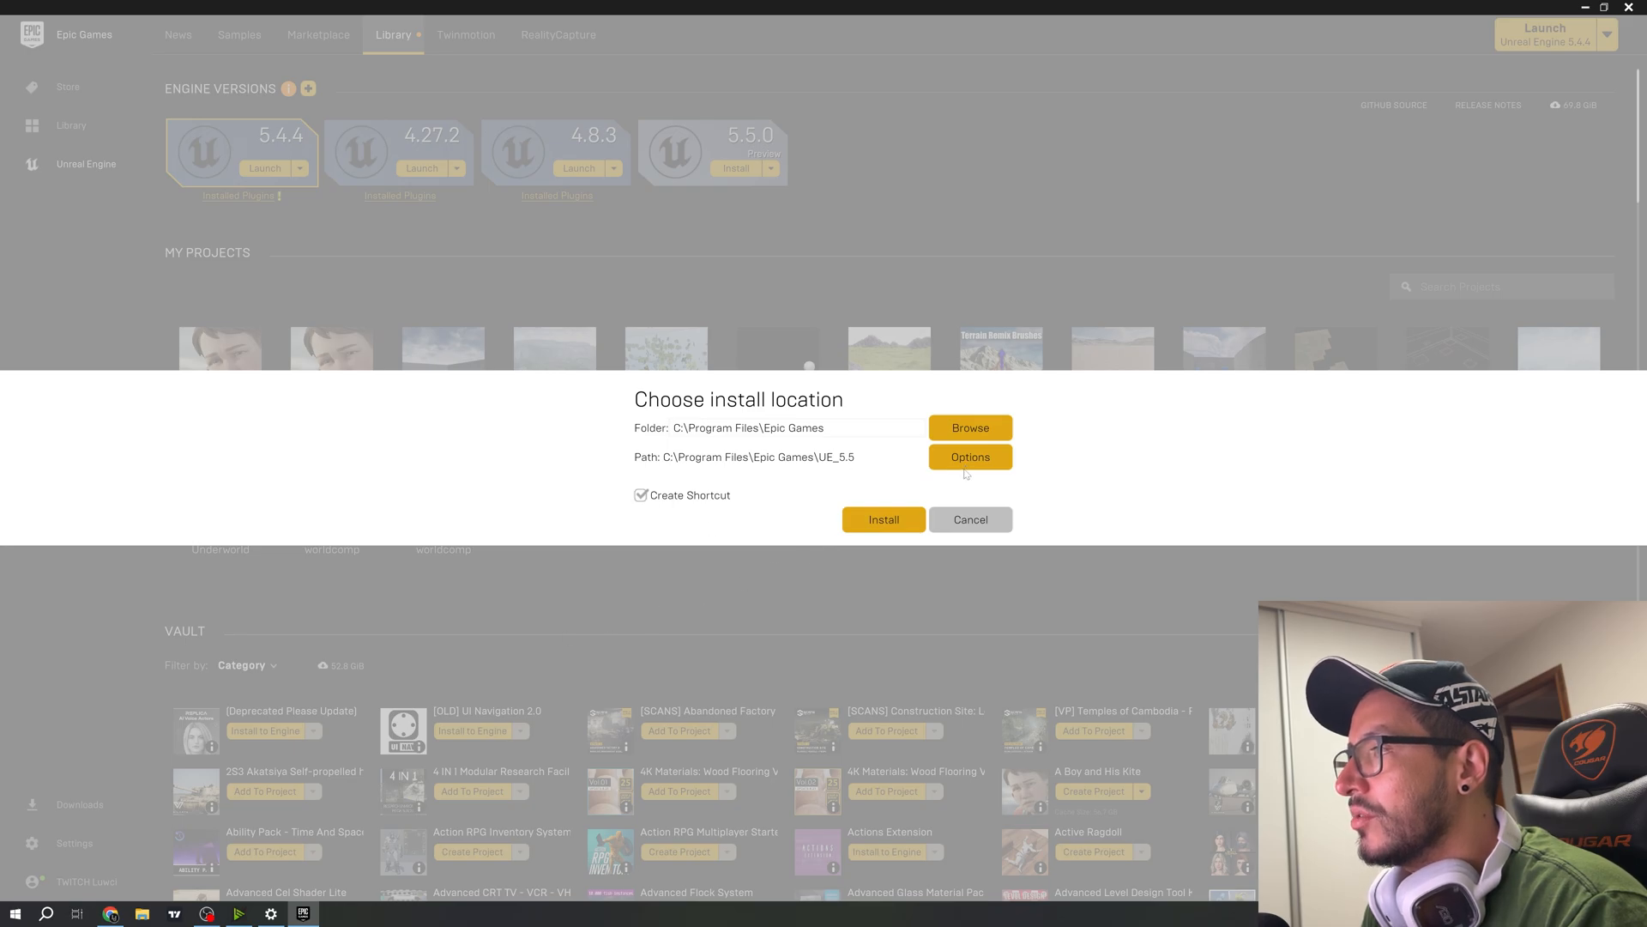
left_click(971, 456)
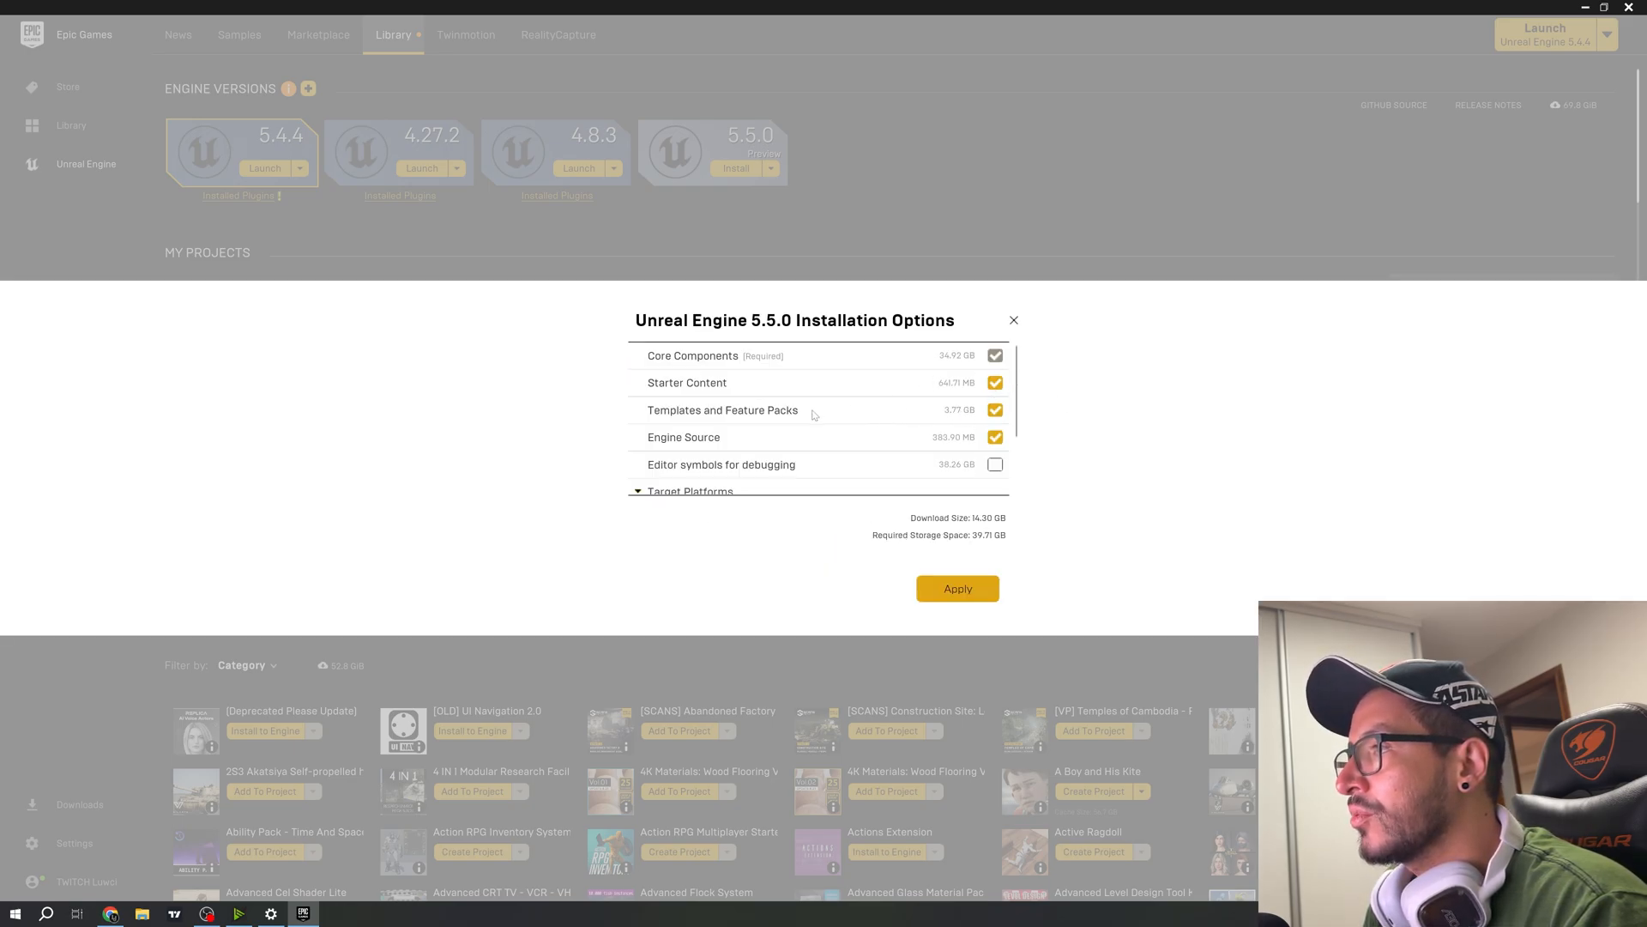
scroll("down", 3)
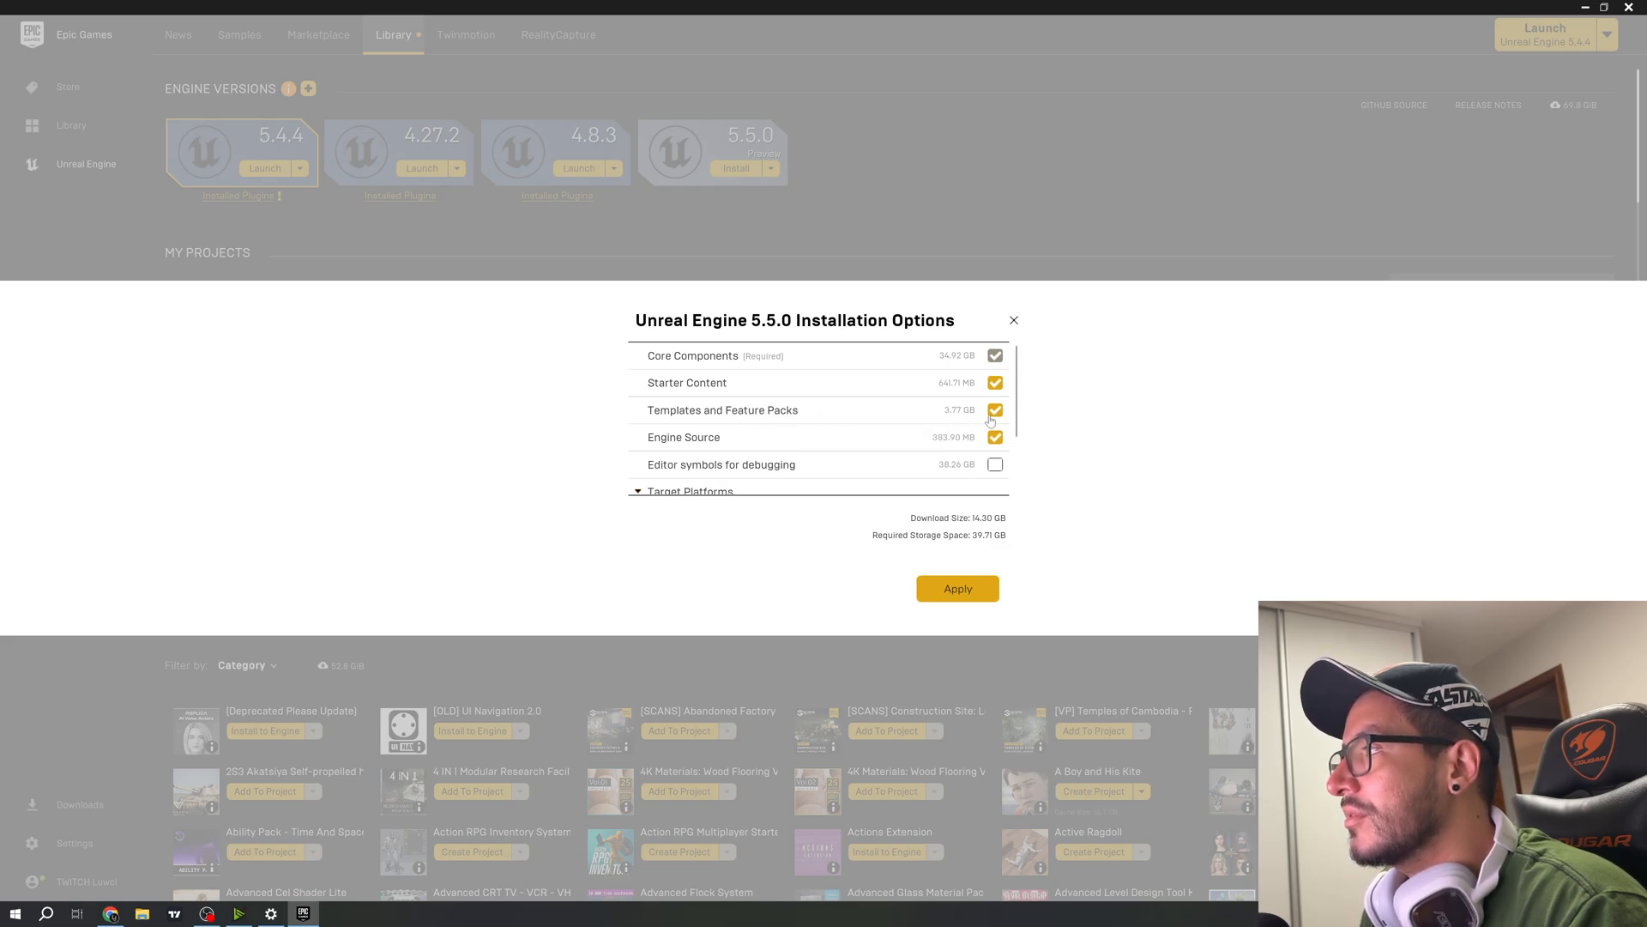
mouse_move(985, 366)
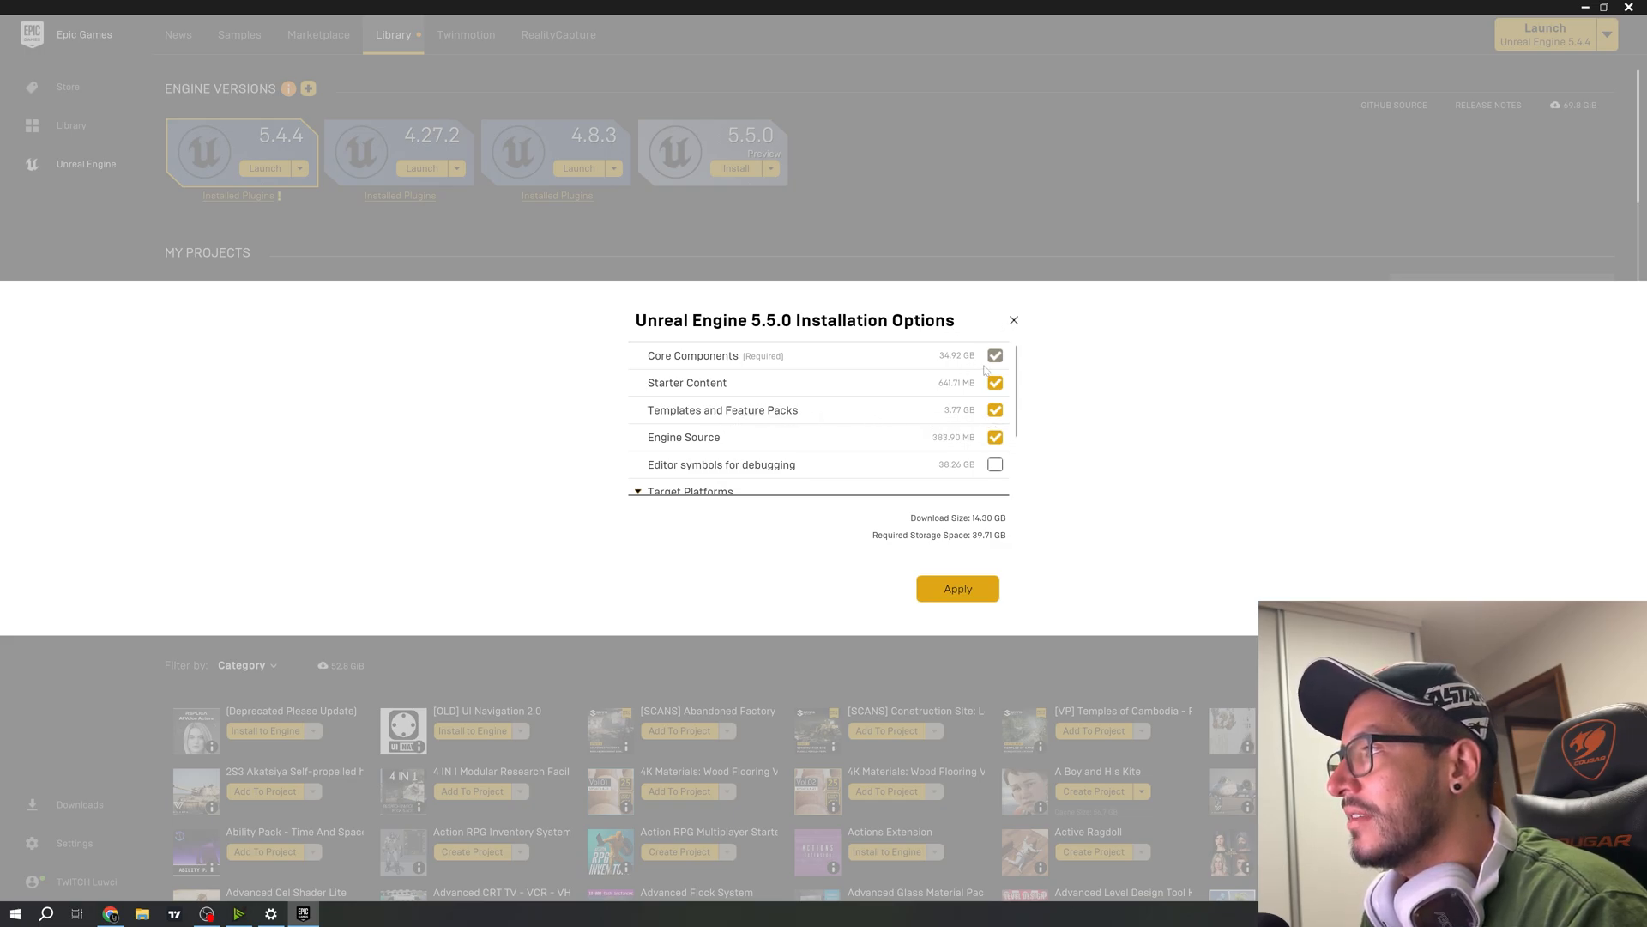
mouse_move(1004, 335)
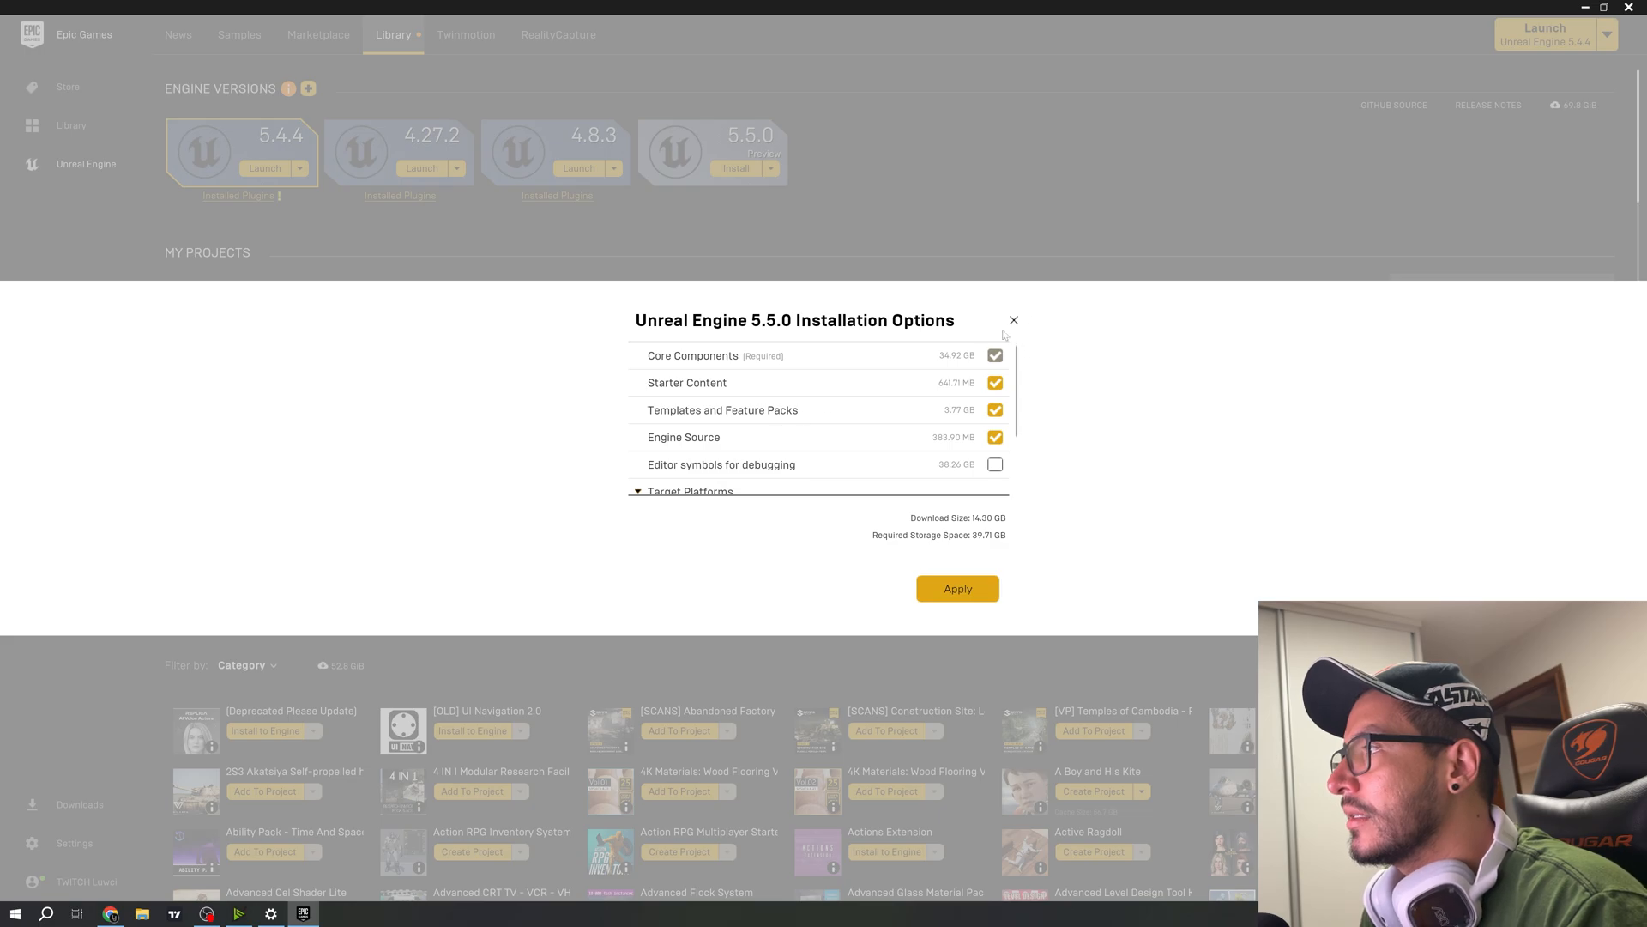
left_click(1014, 320)
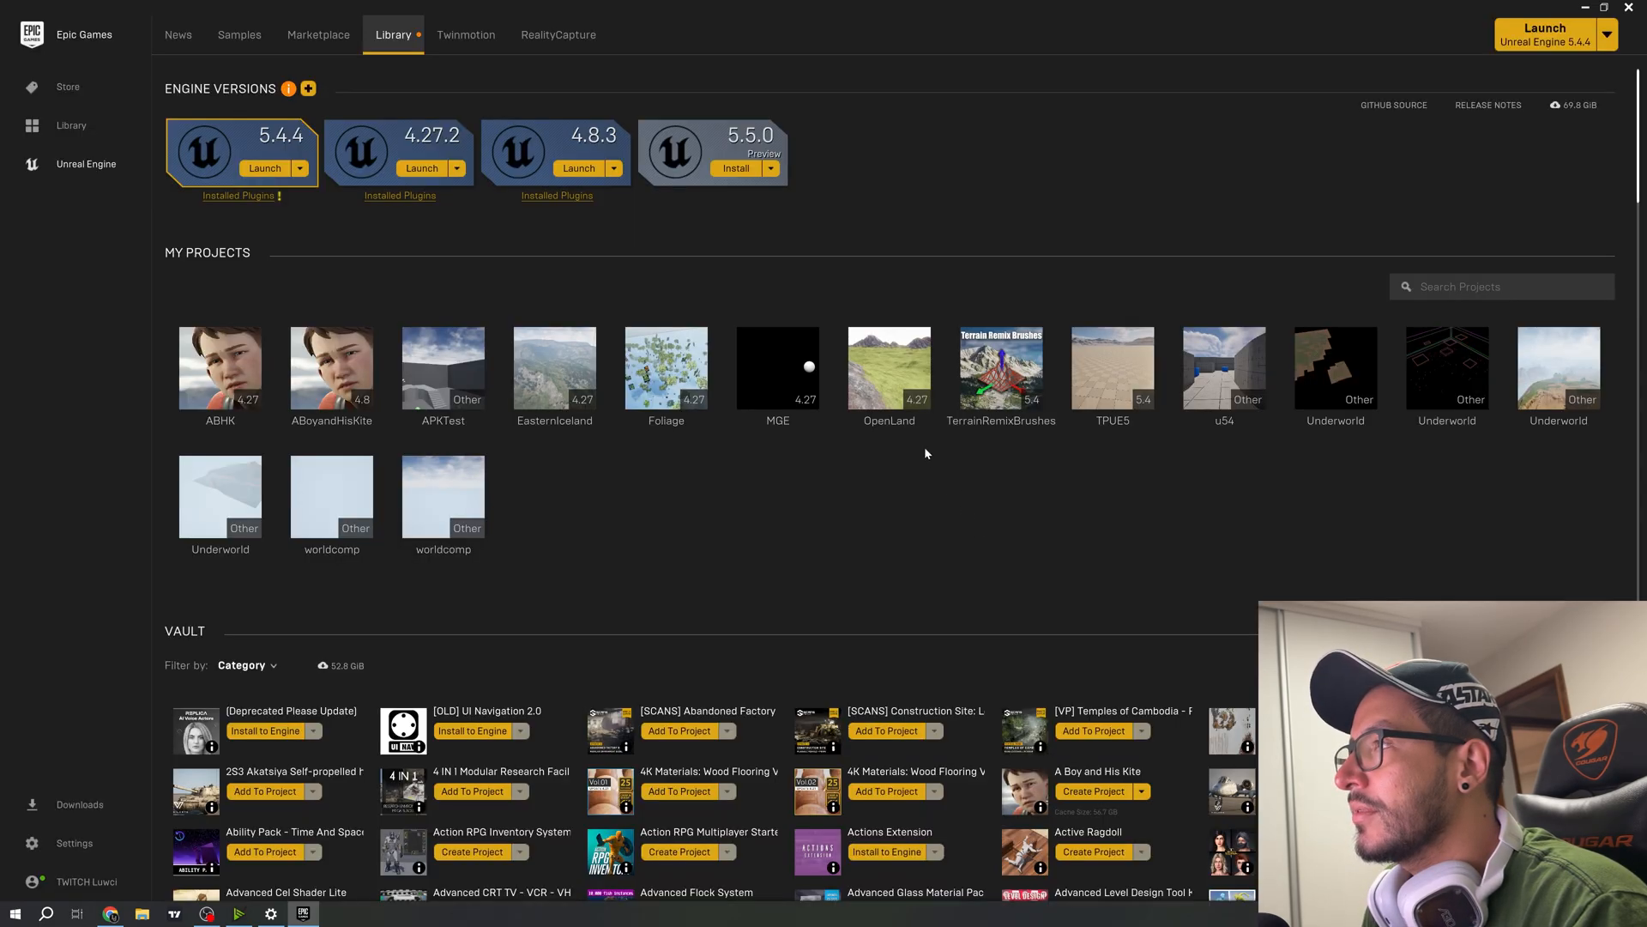
left_click(299, 167)
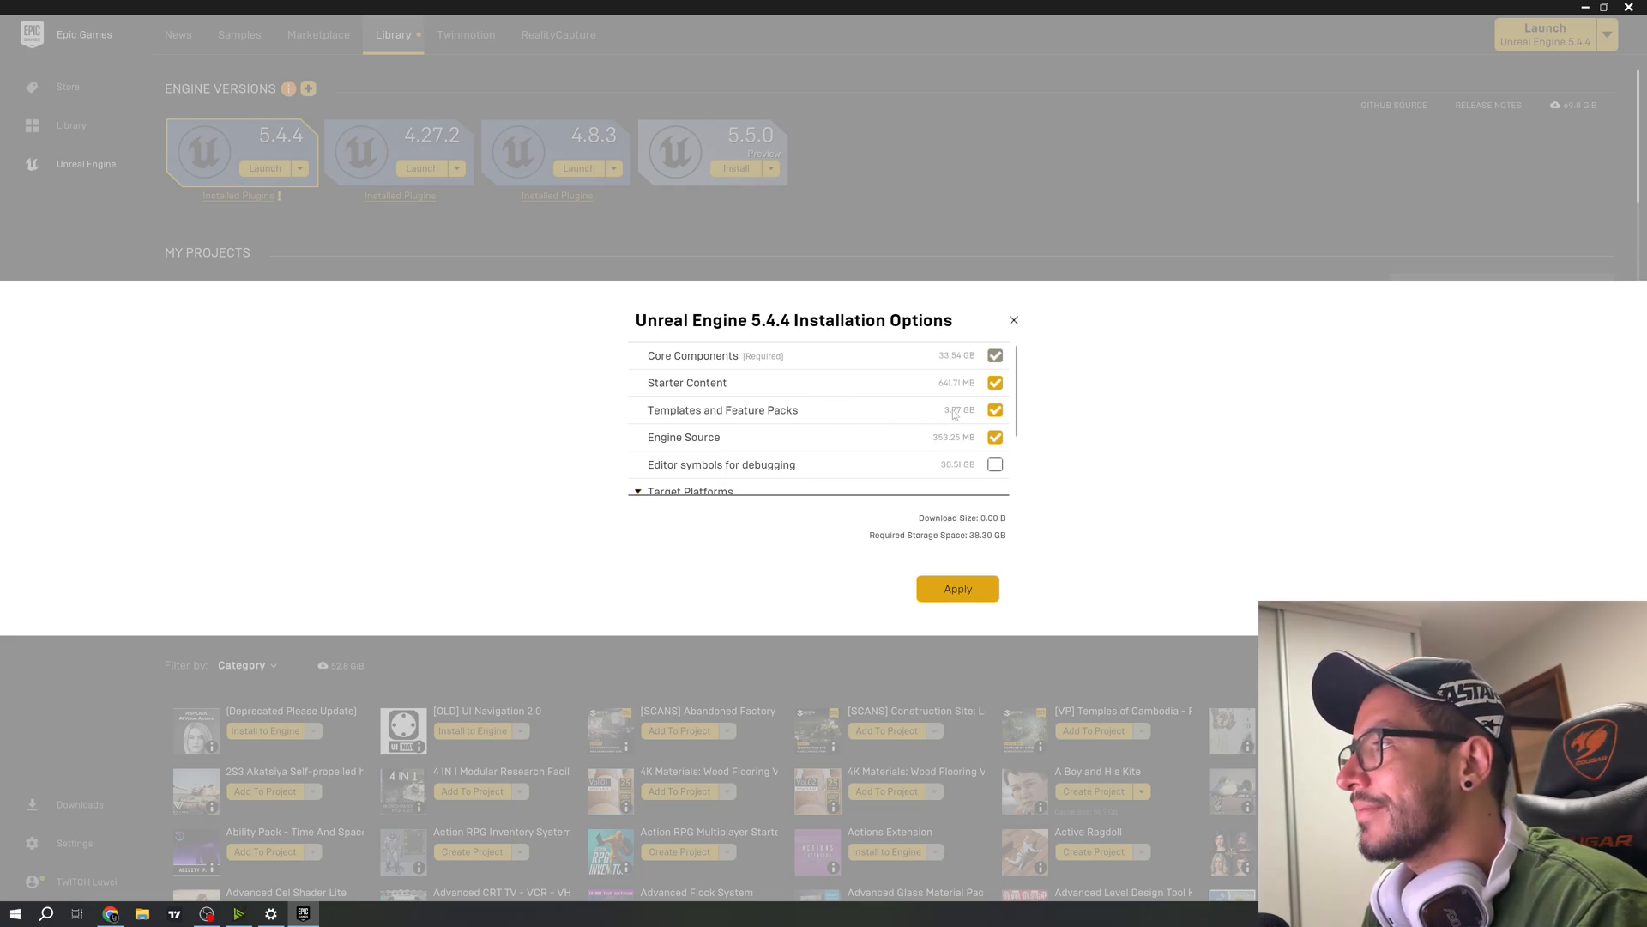
left_click(1015, 320)
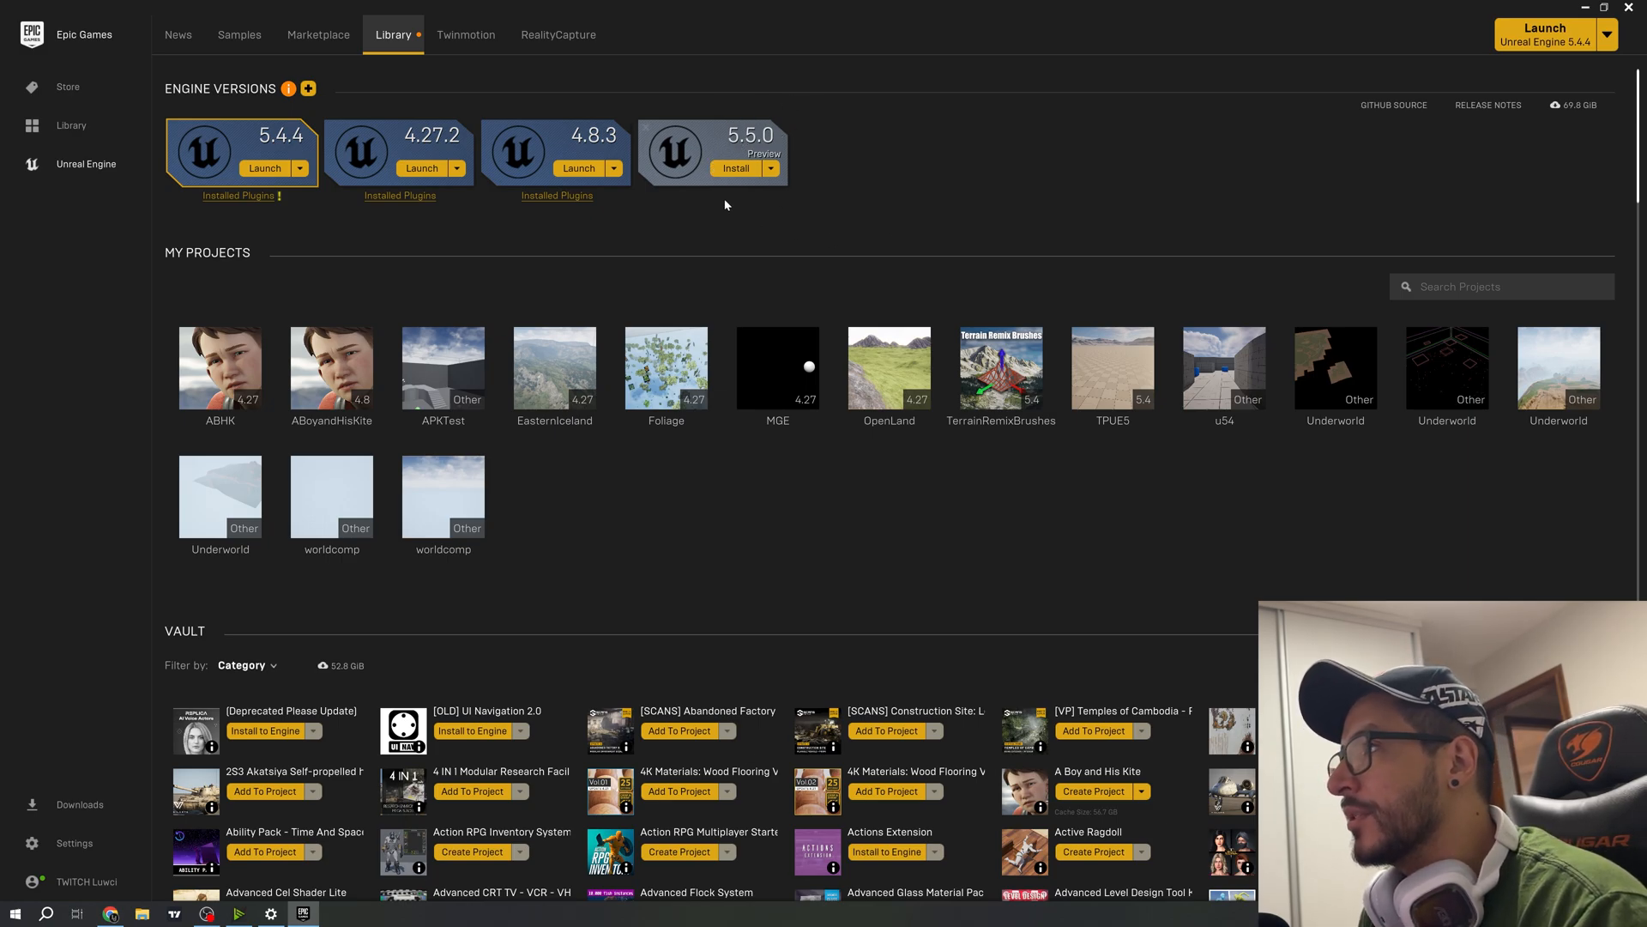
mouse_move(843, 207)
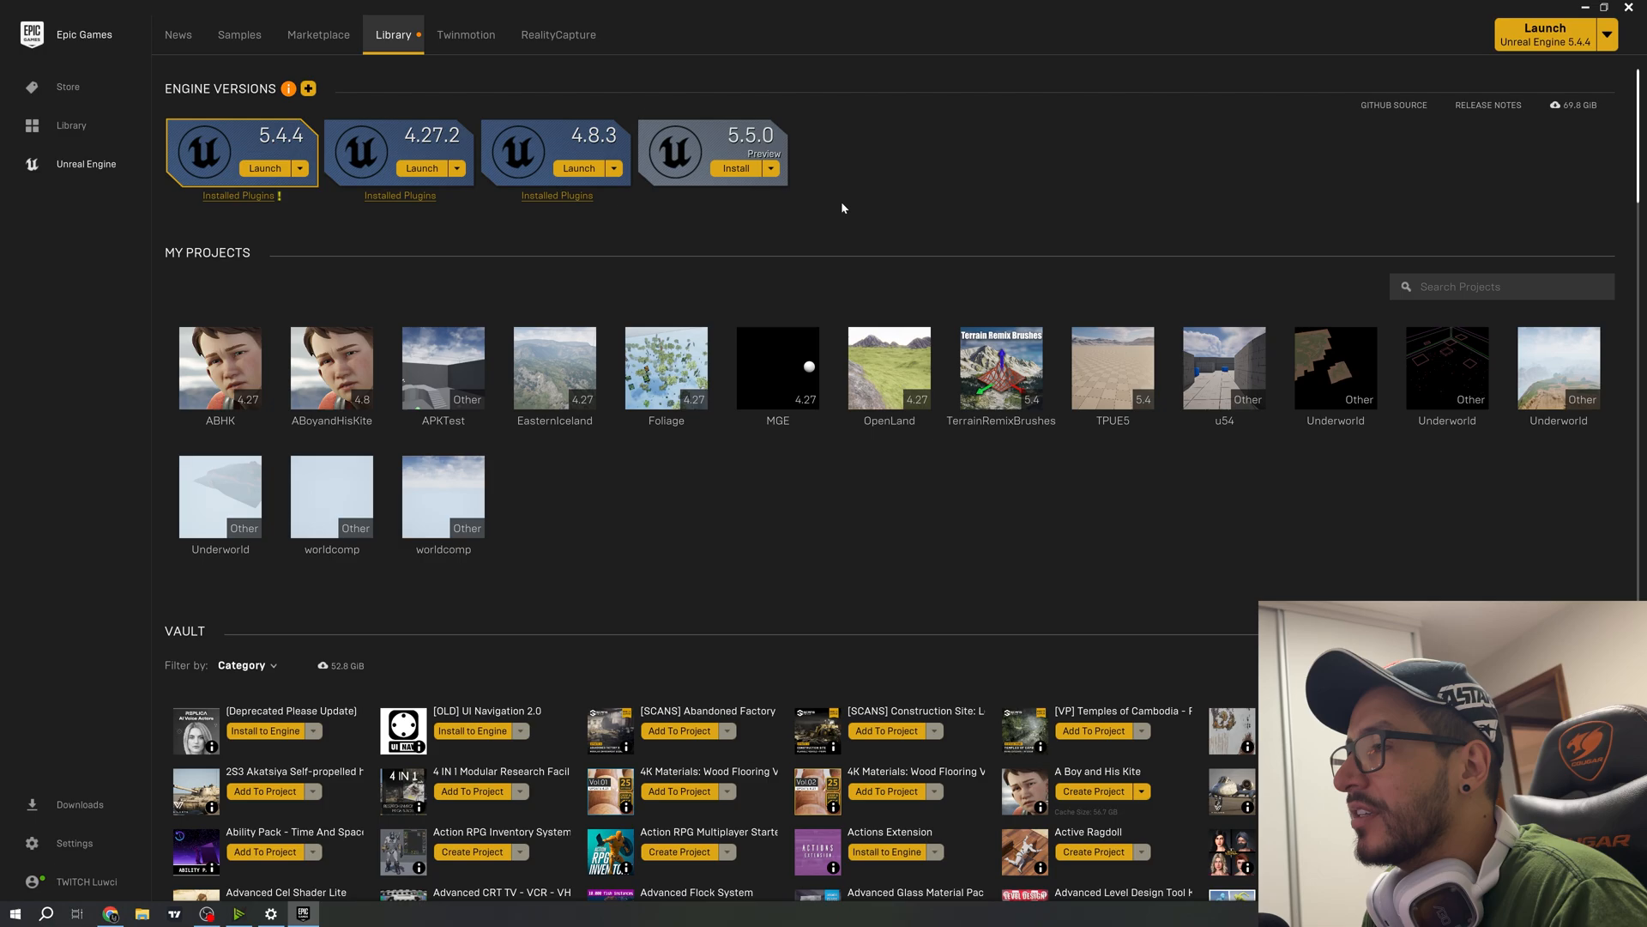
mouse_move(963, 301)
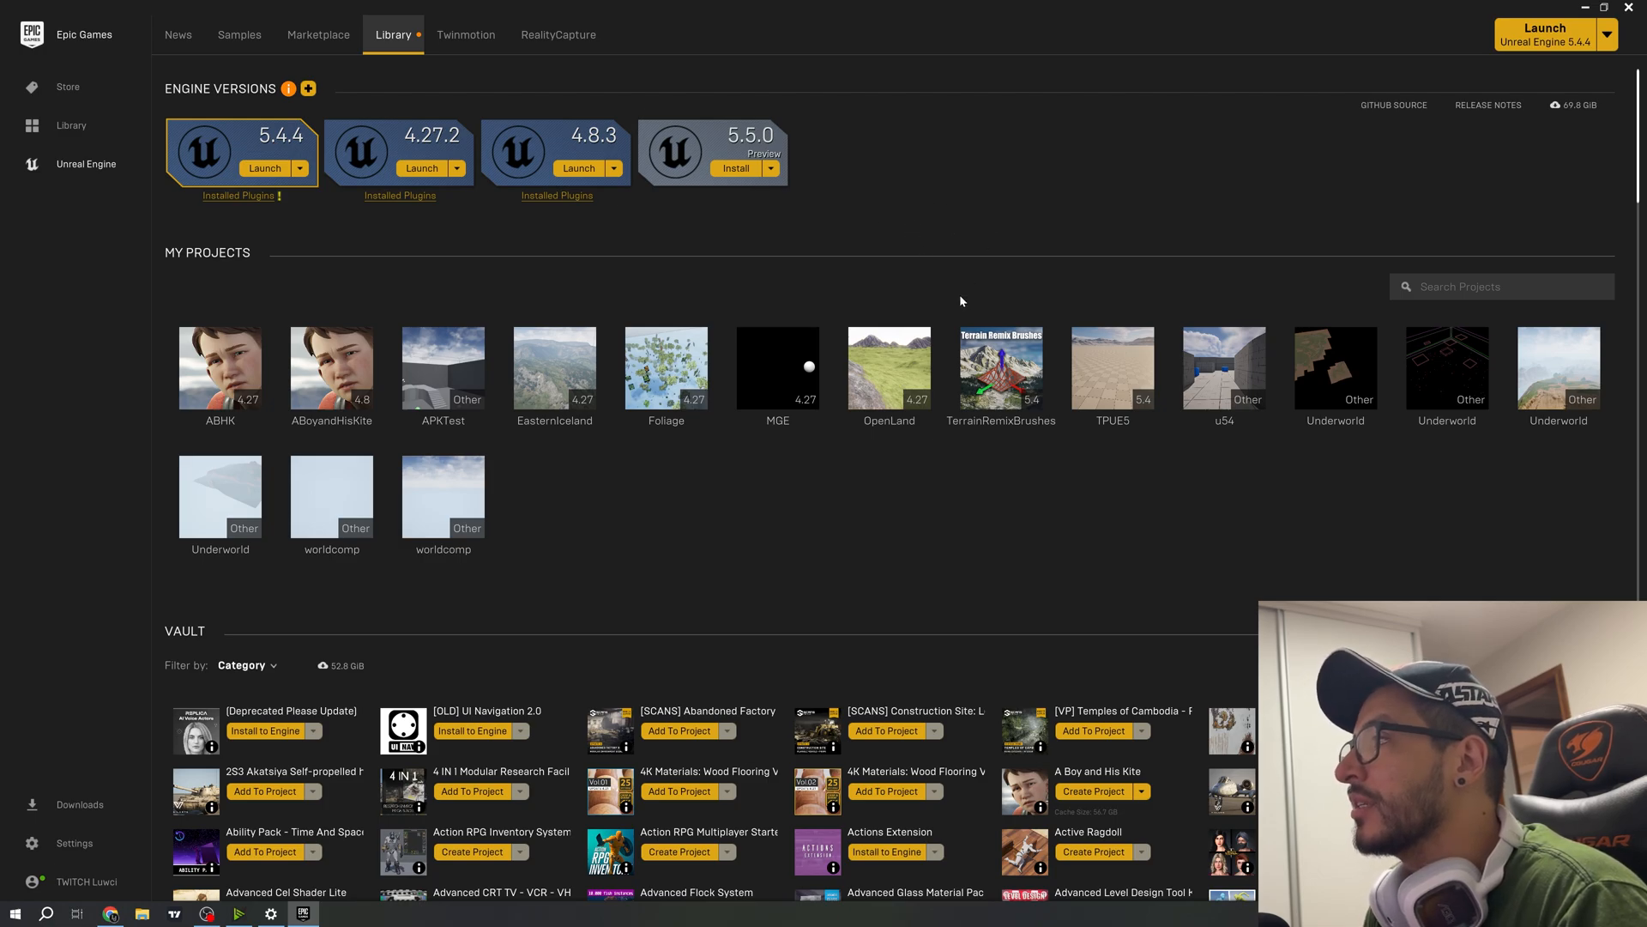
mouse_move(864, 196)
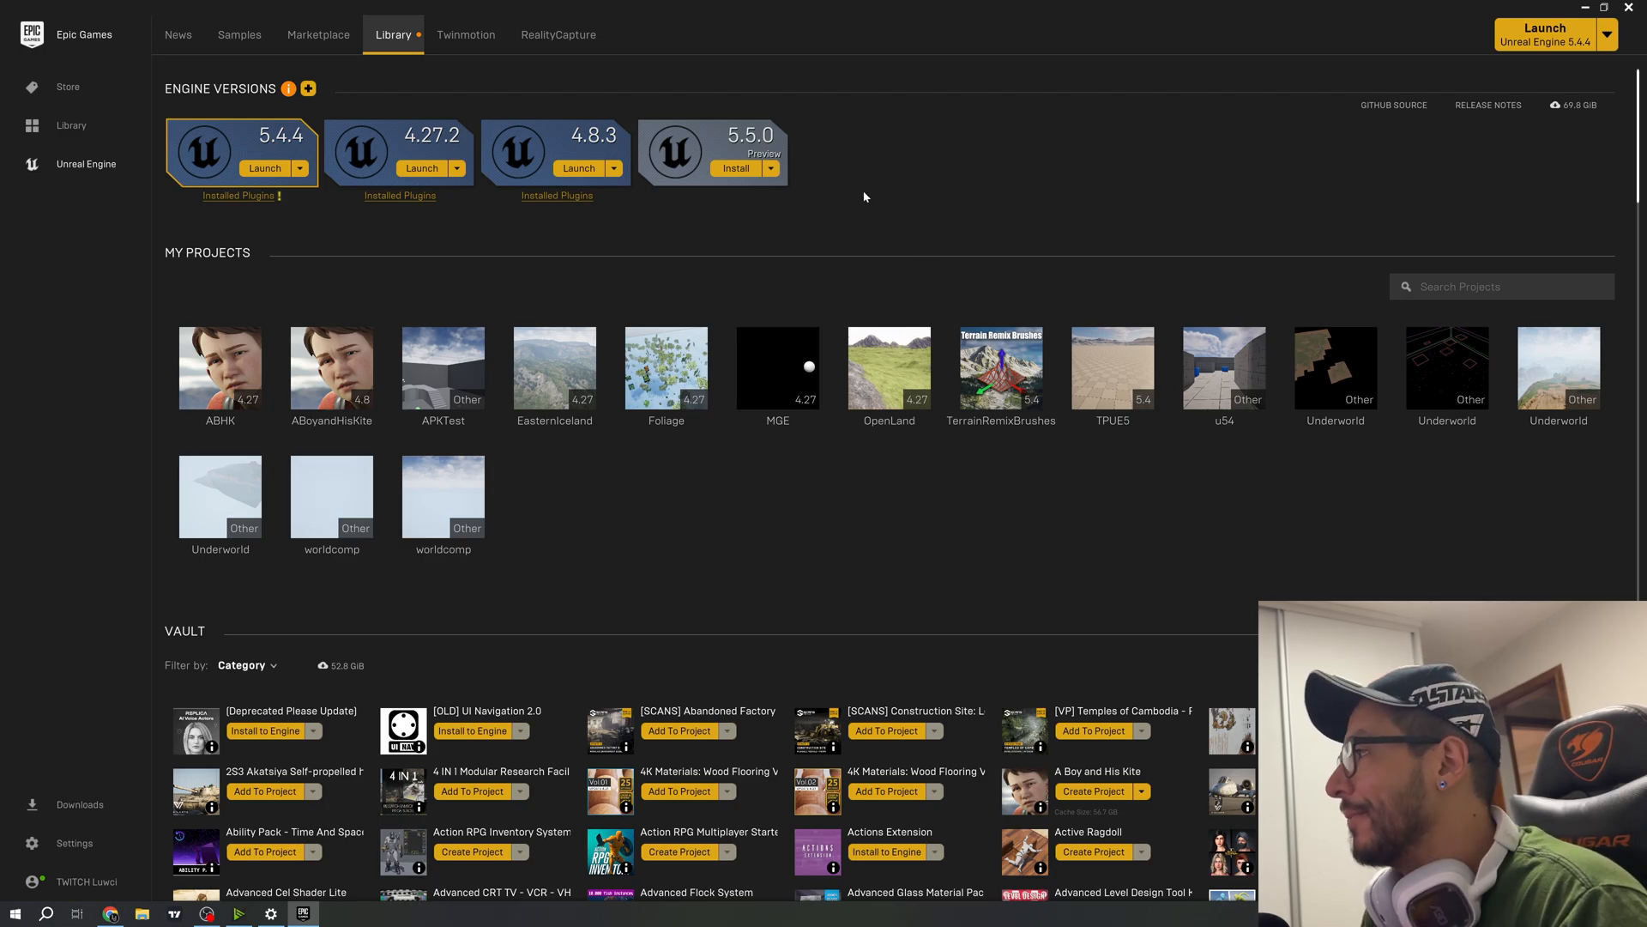